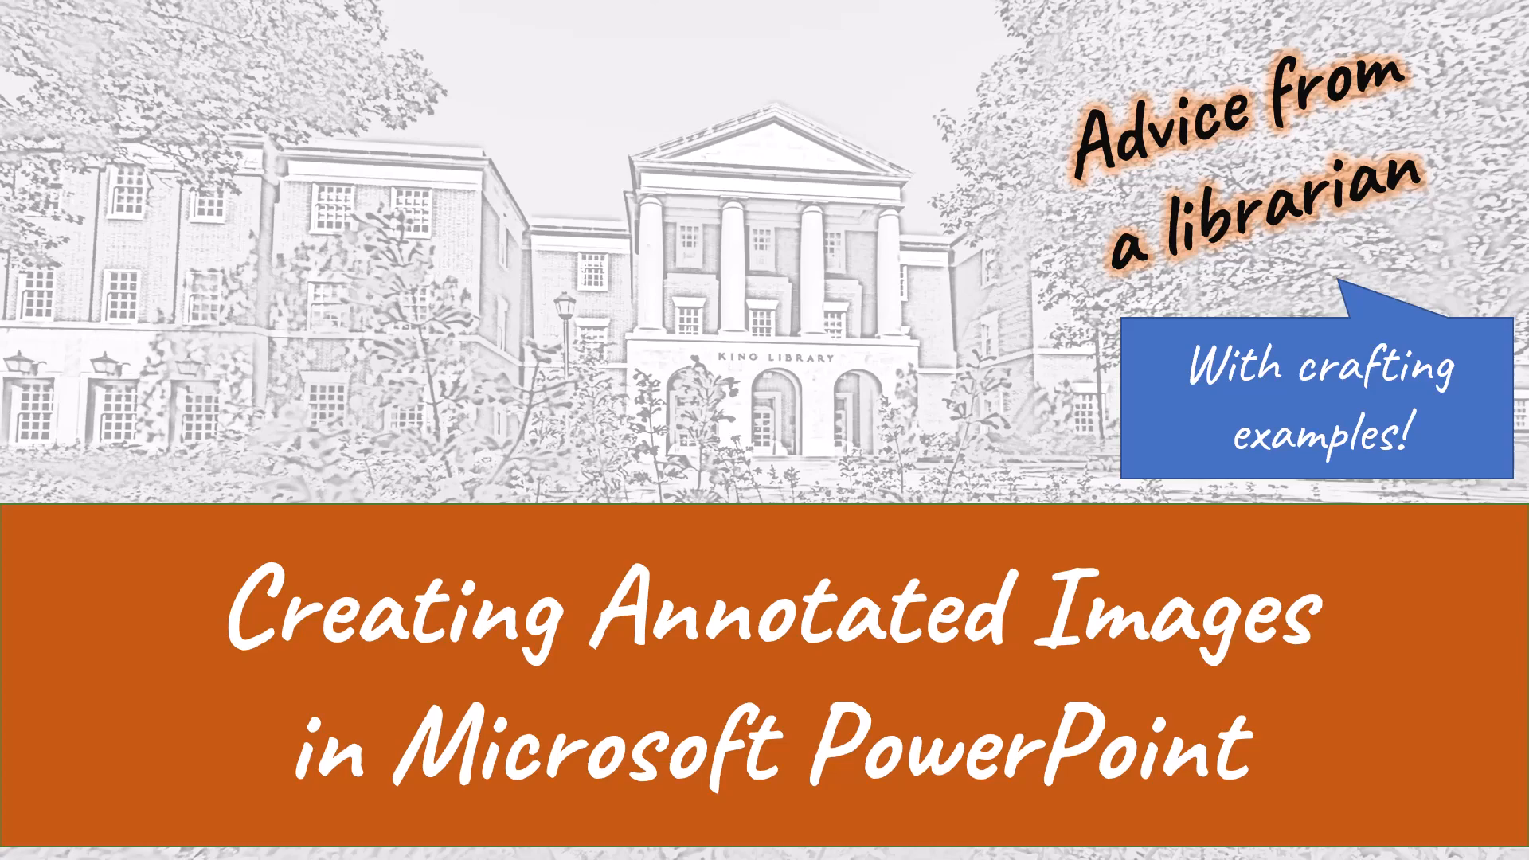
Advance to the blank slide of the 'annotated photo' presentation.
key(Right)
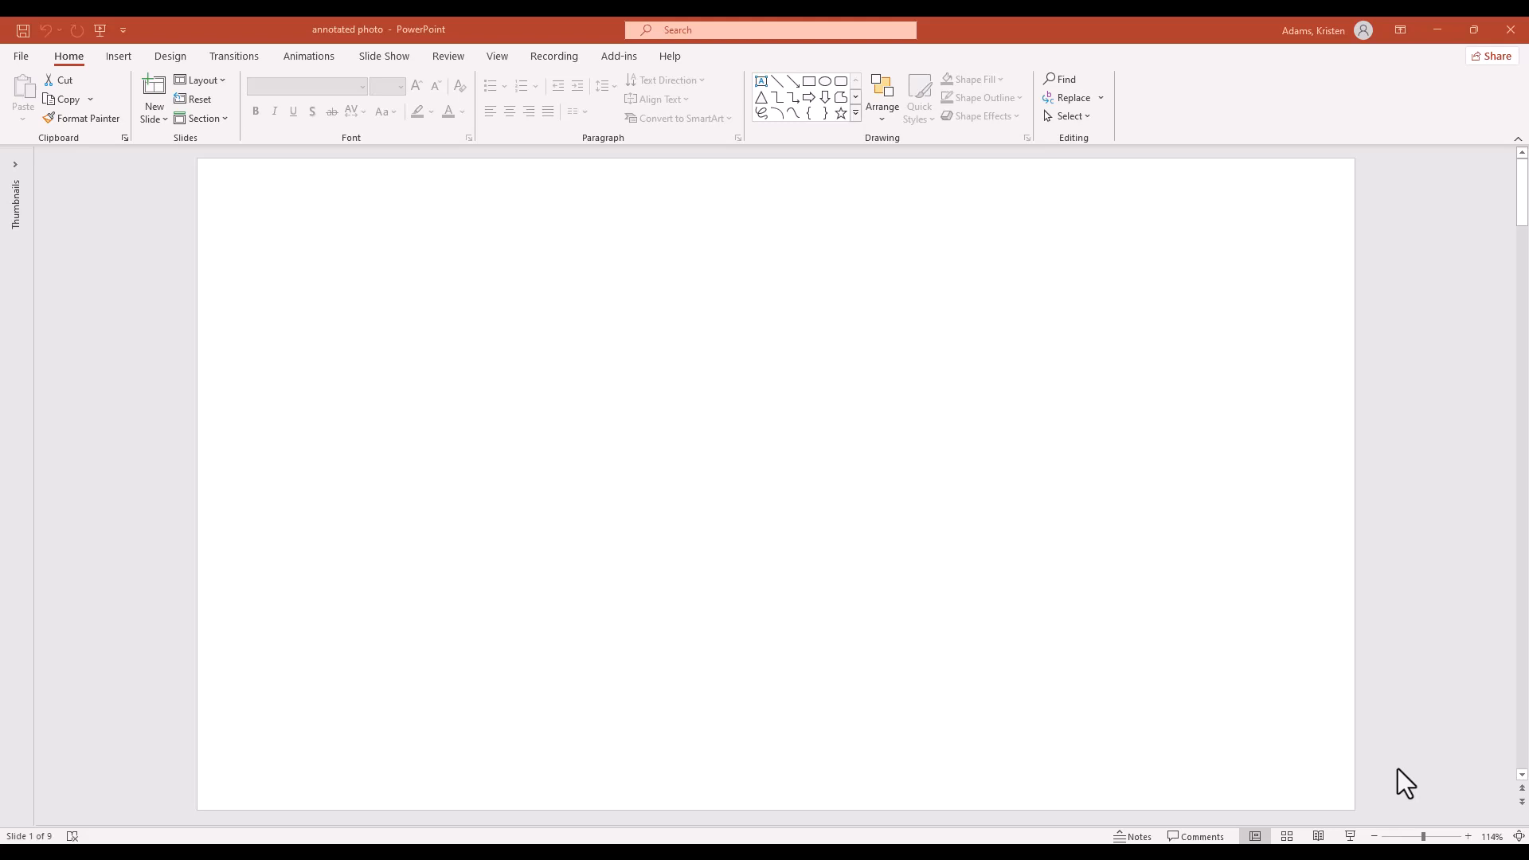
mouse_move(118, 73)
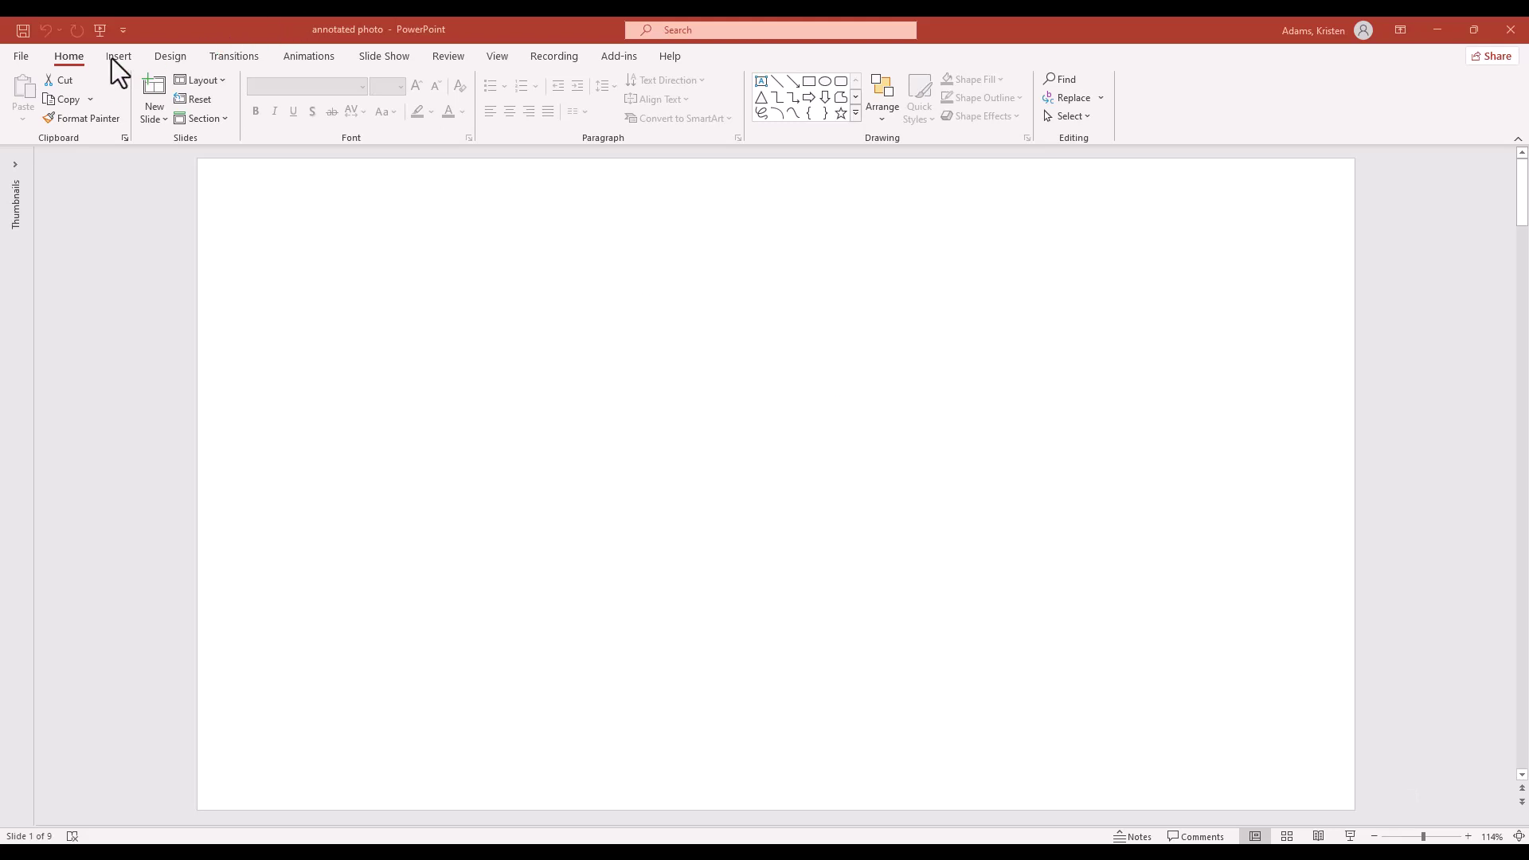
Start inserting a picture from This Device for the bracelet pattern image.
click(117, 55)
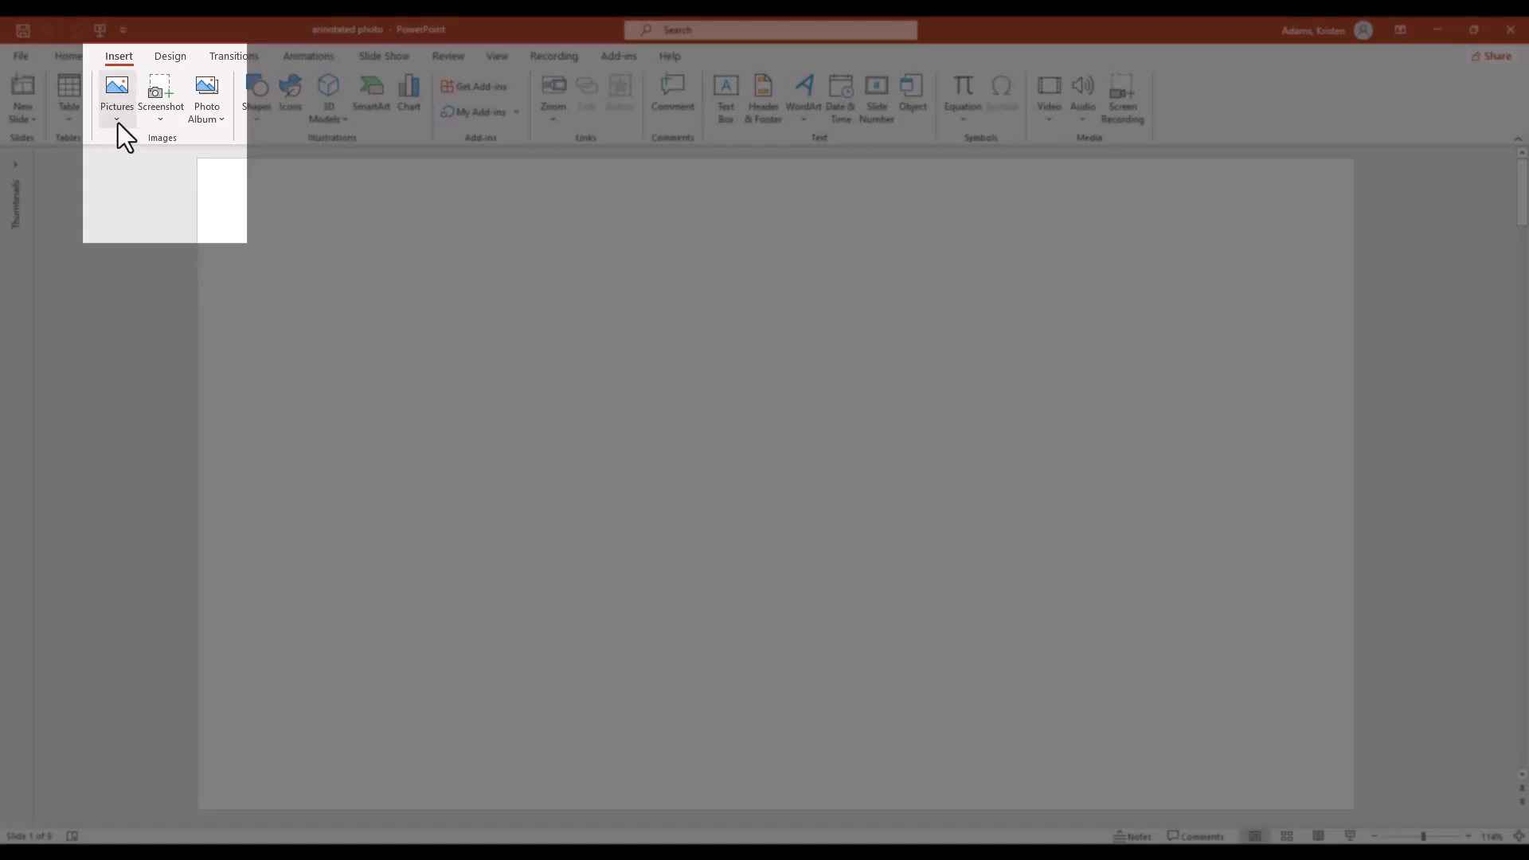
click(117, 94)
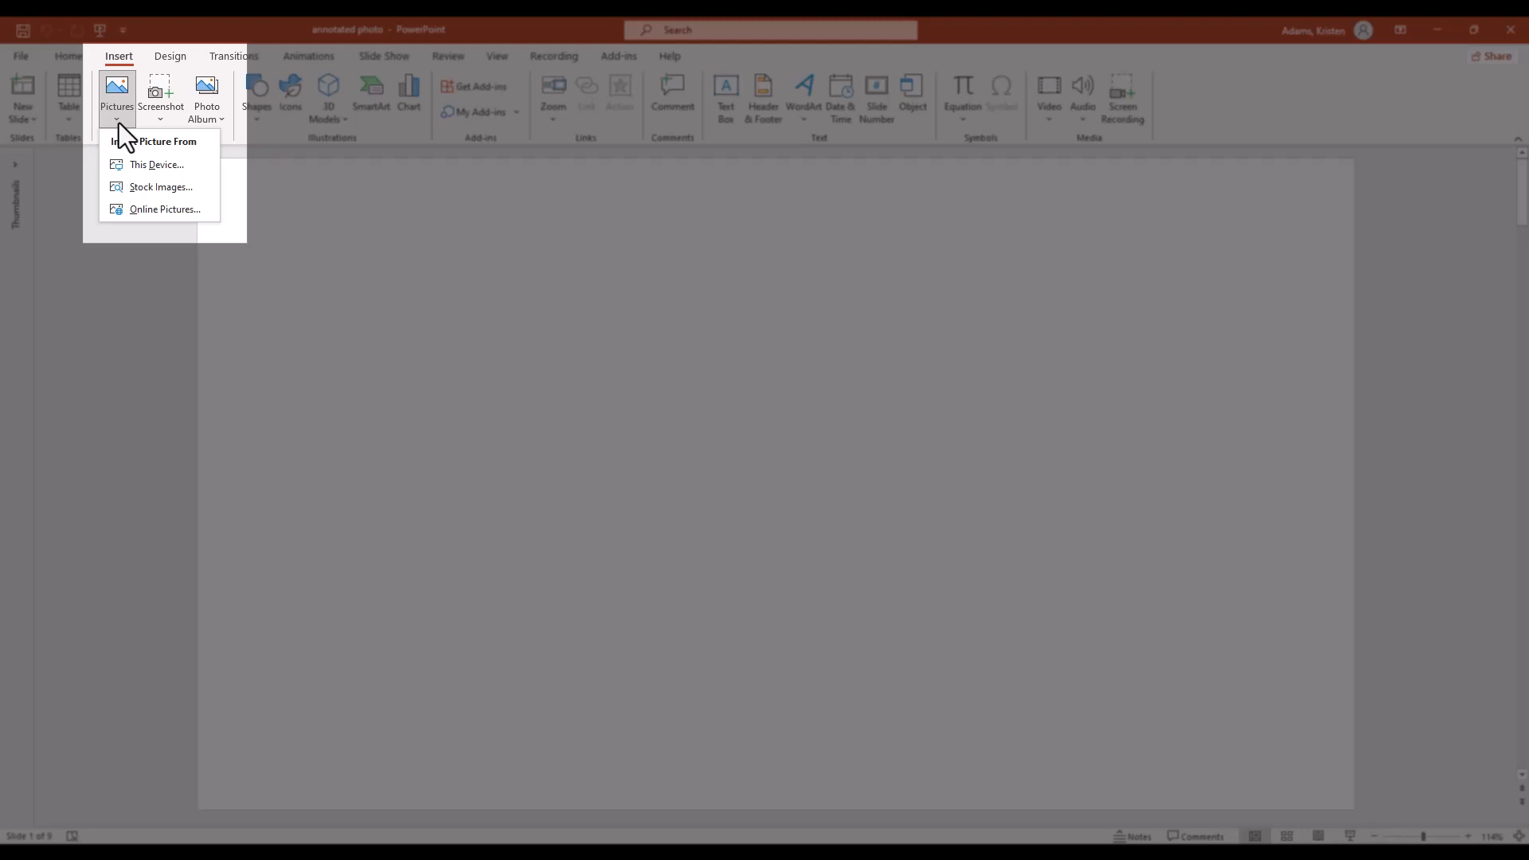
mouse_move(188, 172)
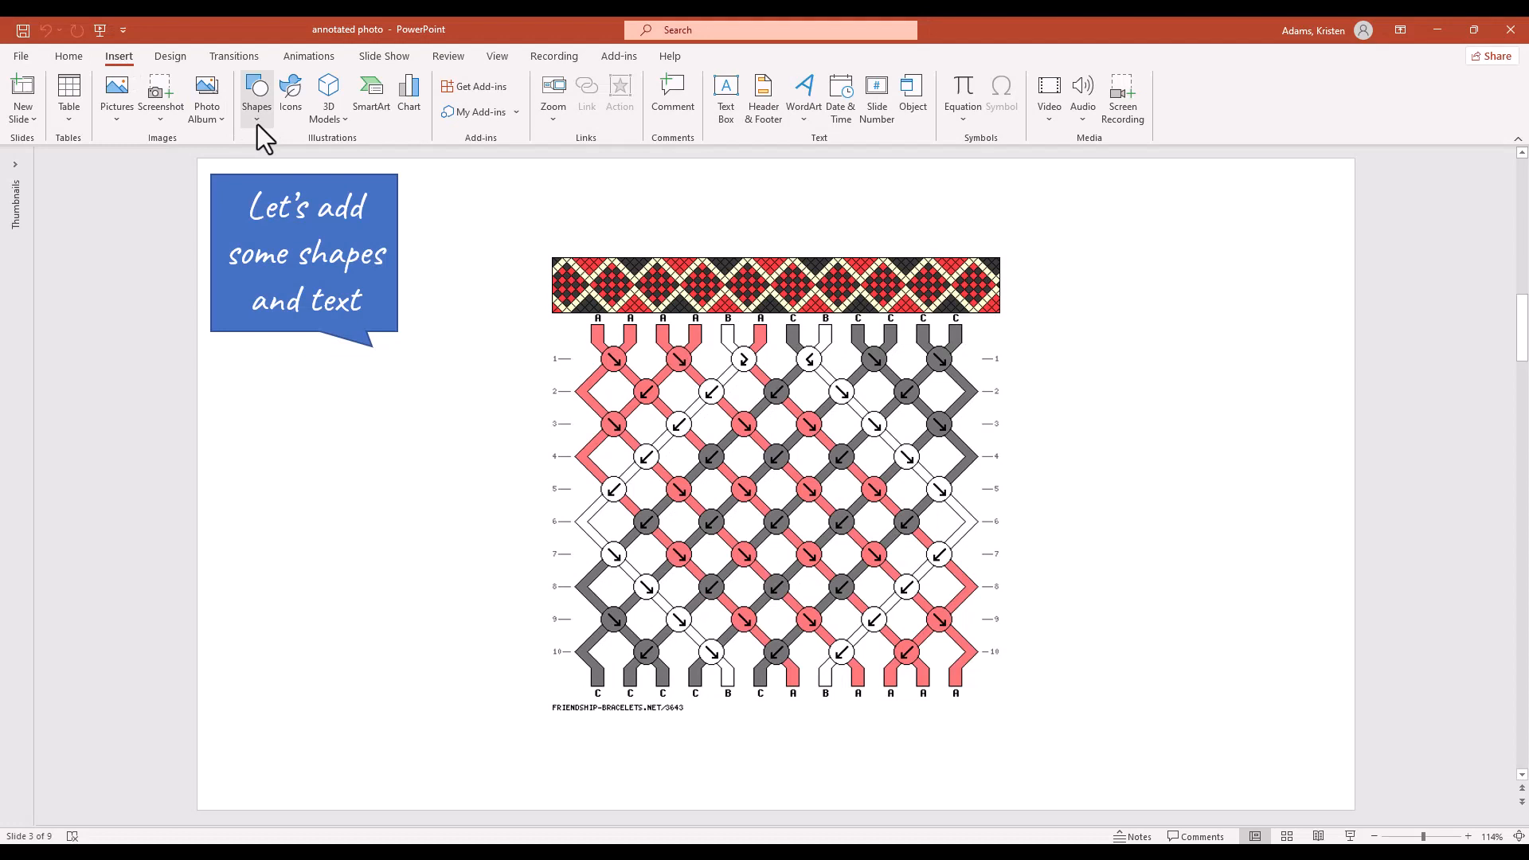
Draw right and left bracket shapes beside the preview strip, pattern grid and URL line.
click(256, 94)
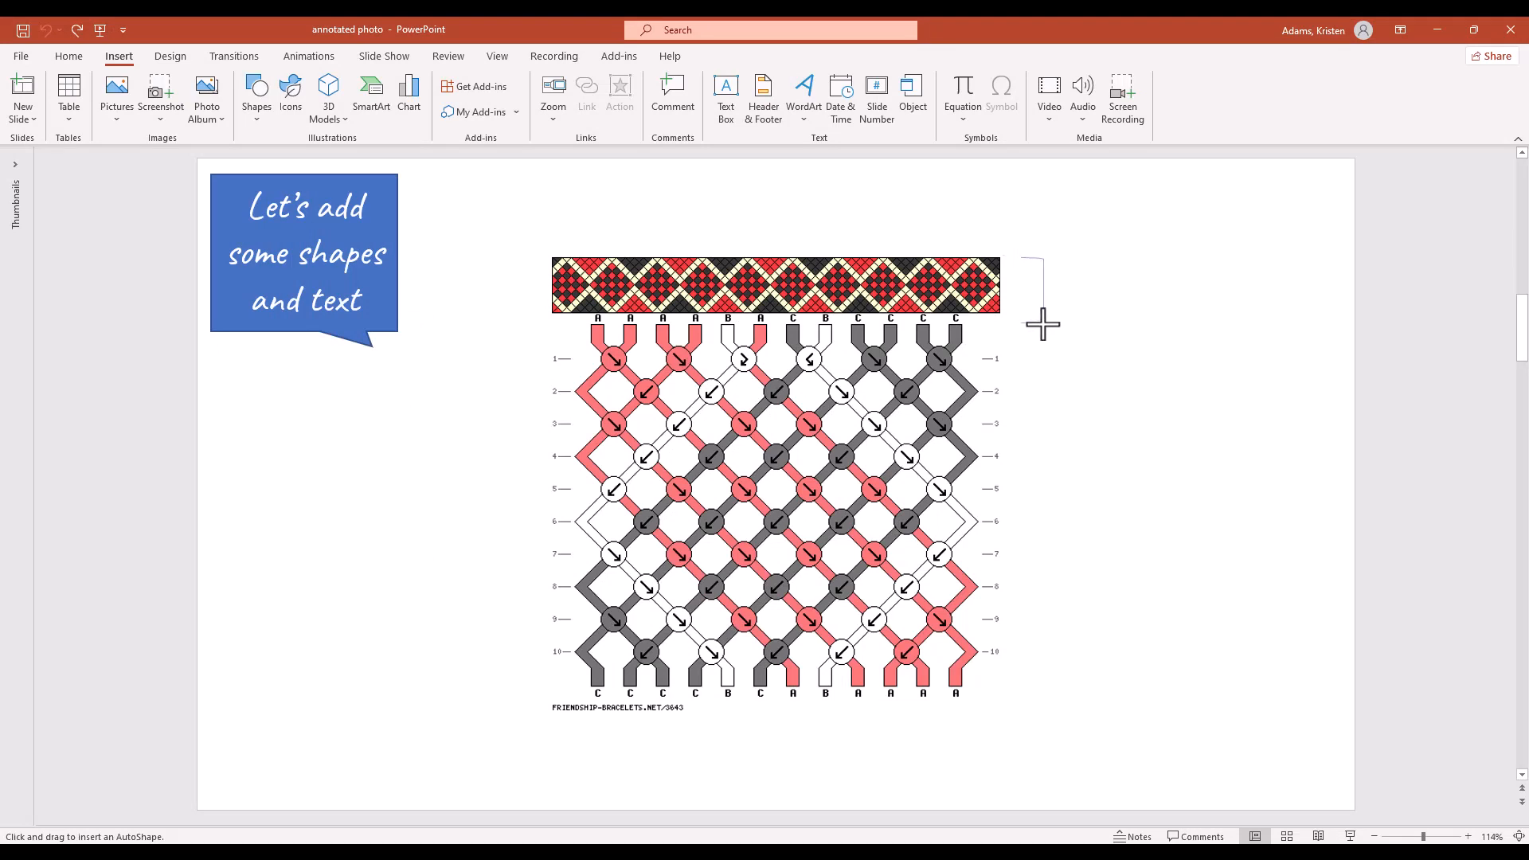
drag(1041, 260, 1030, 322)
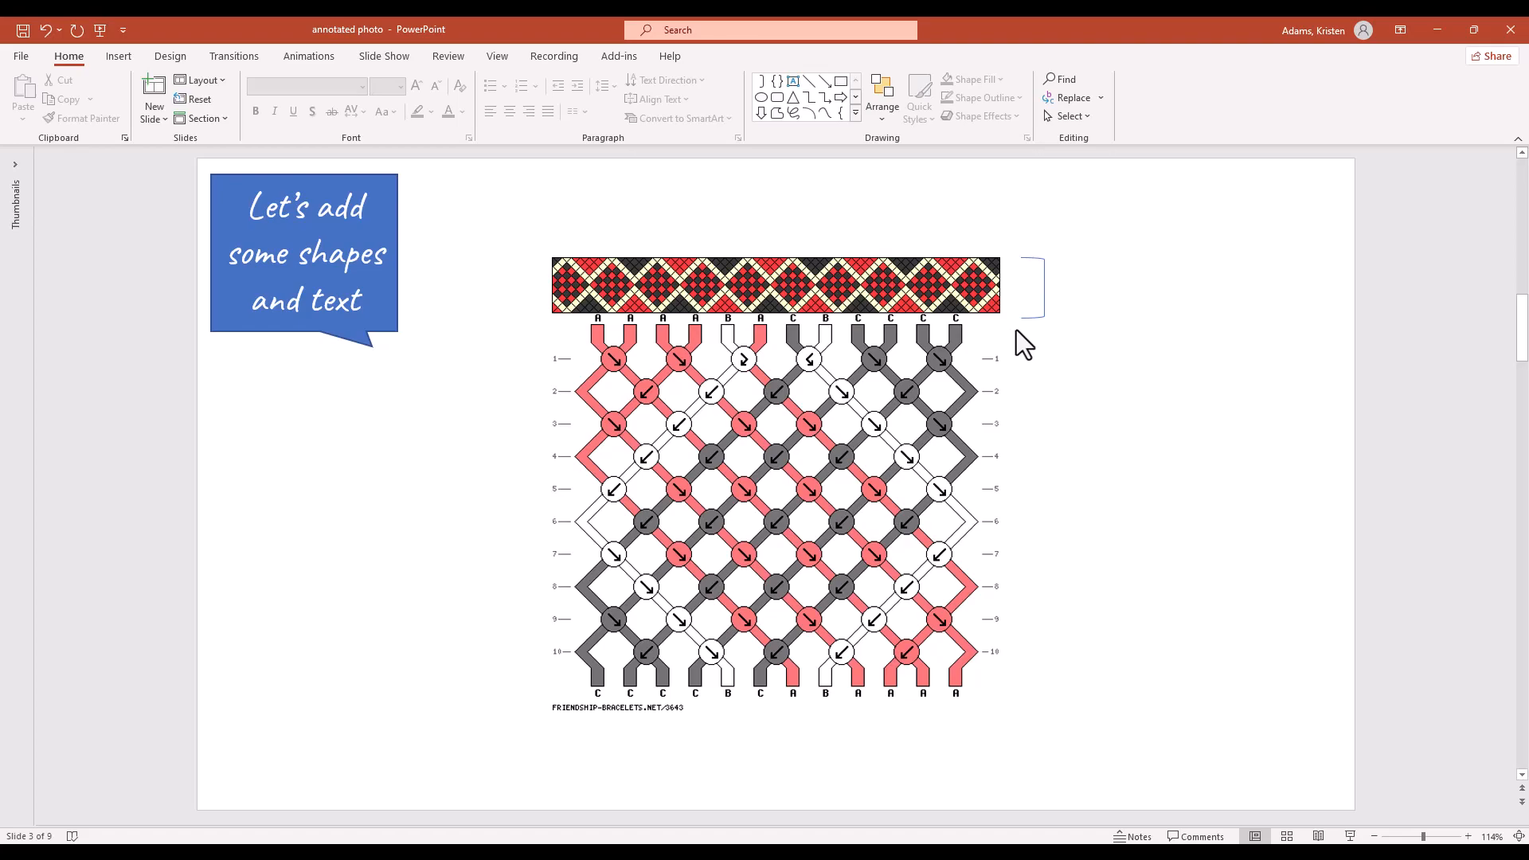
click(118, 56)
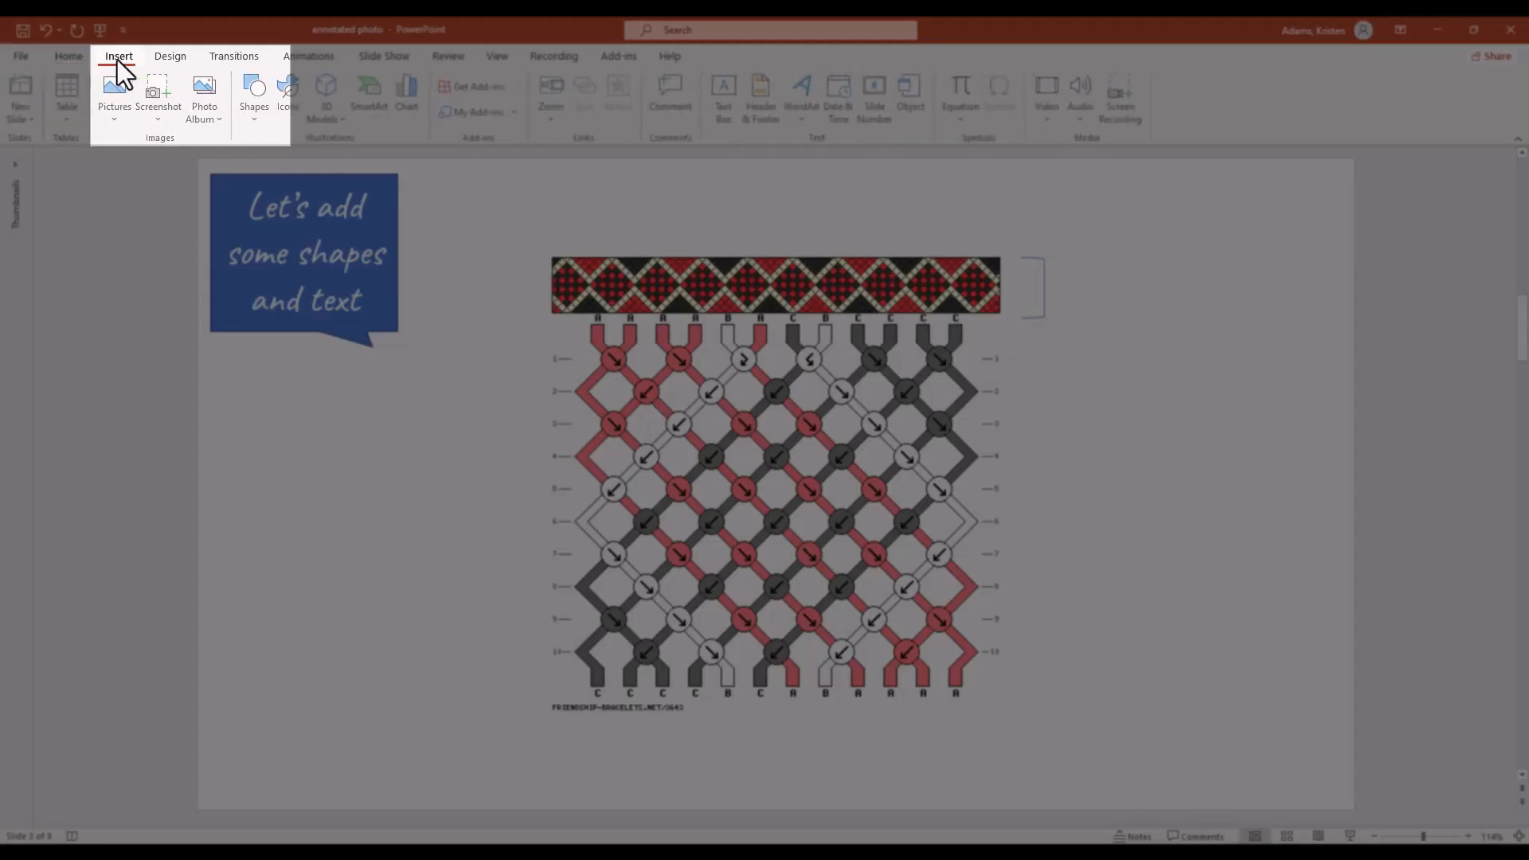
click(255, 93)
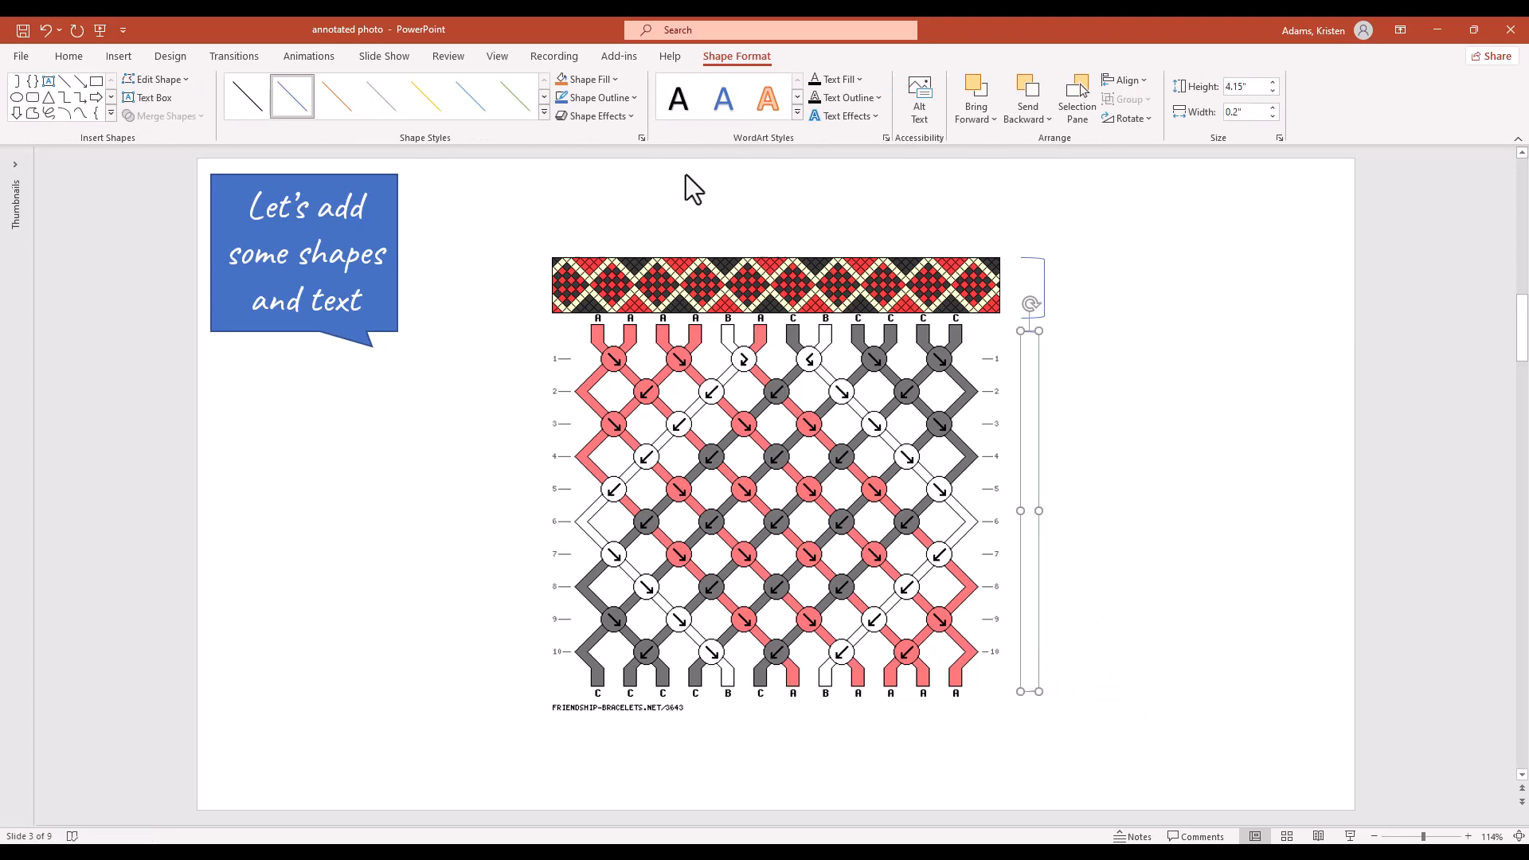
click(118, 56)
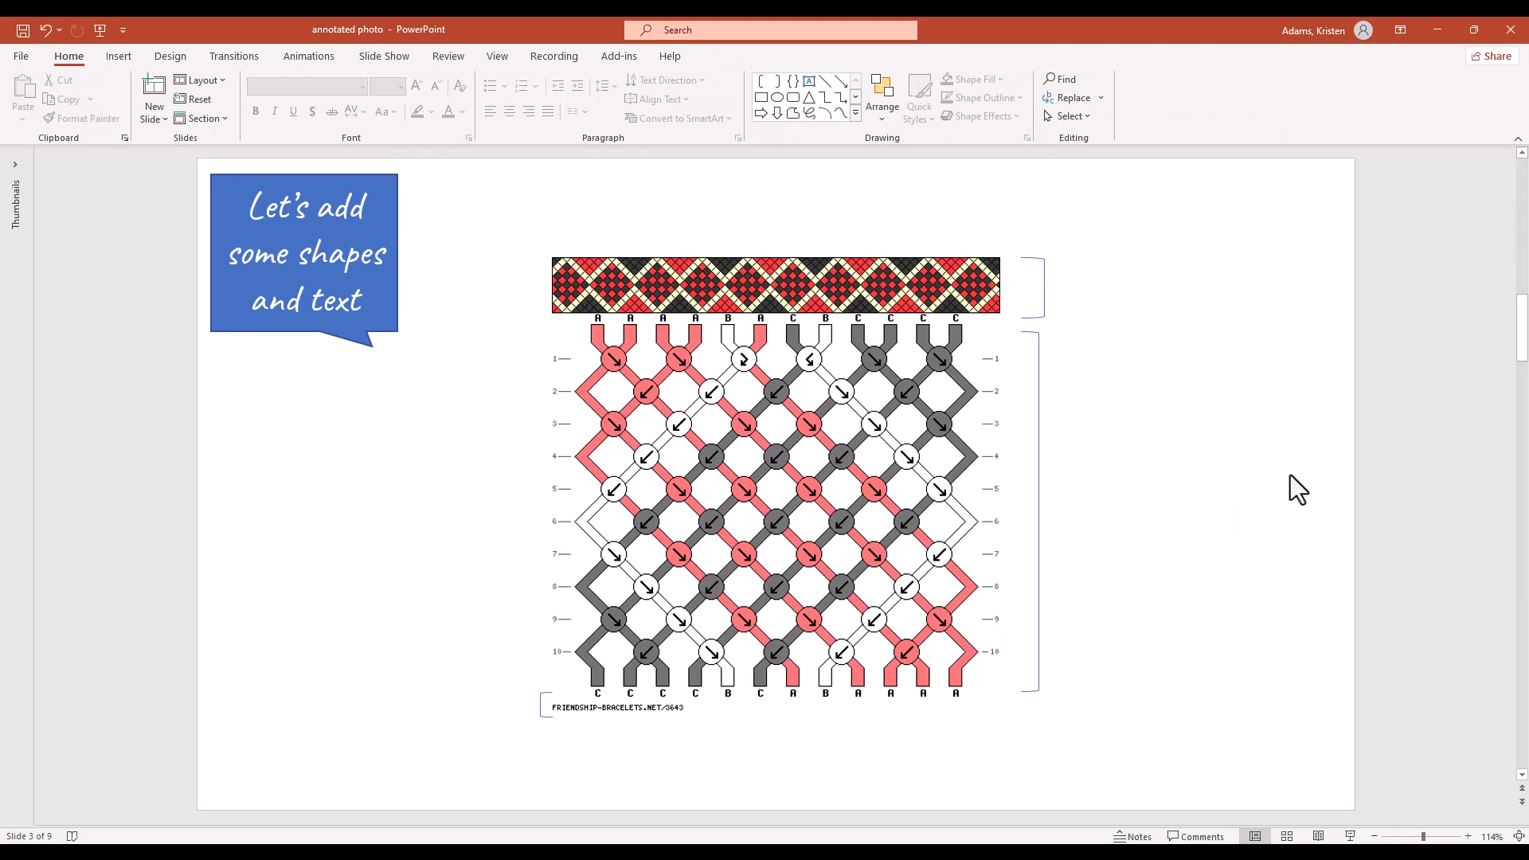
click(117, 56)
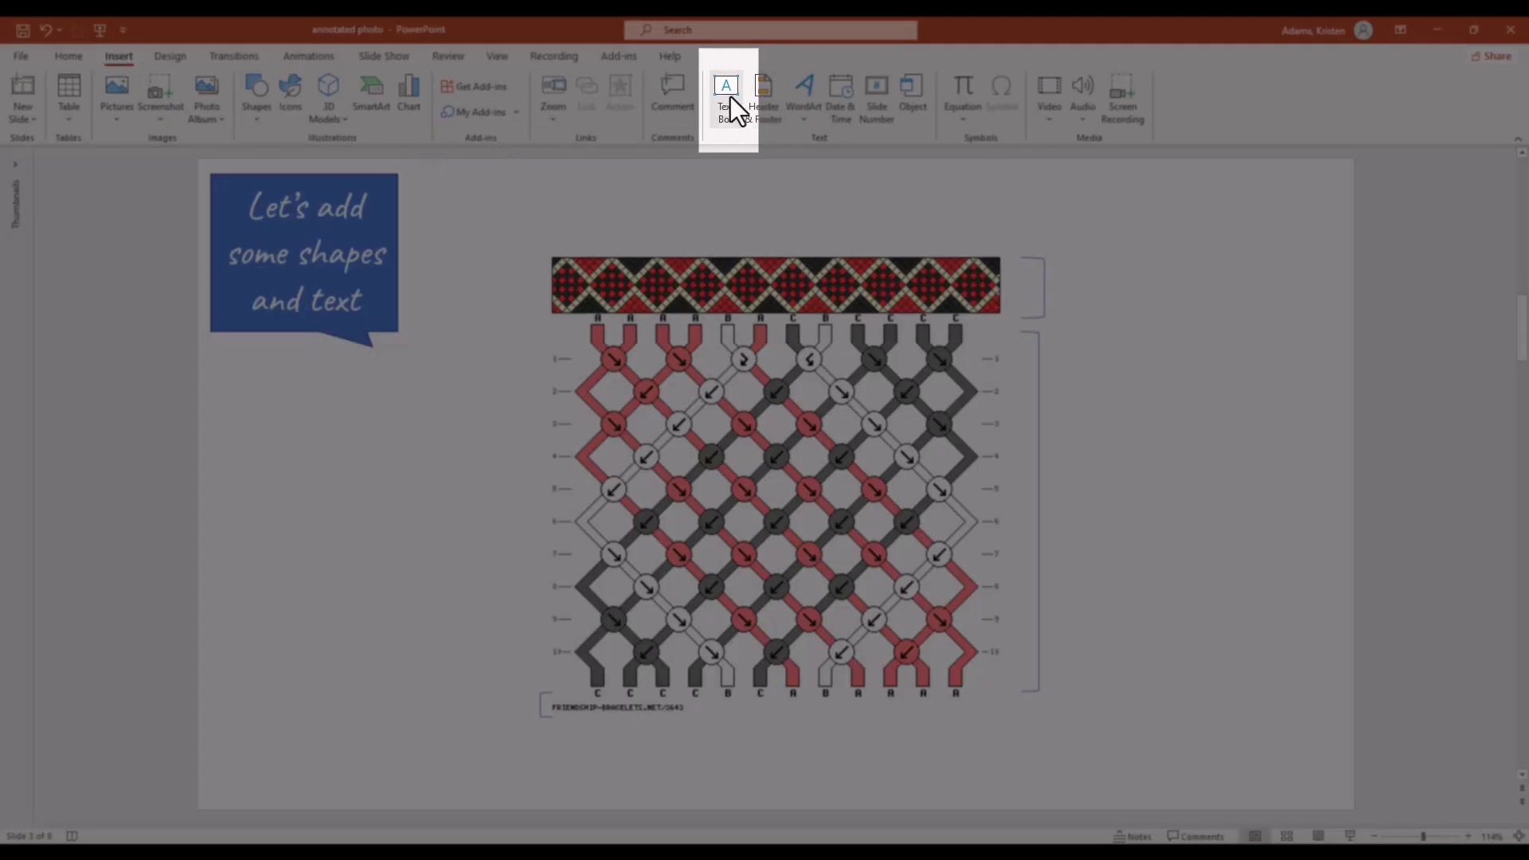
Add a text box reading 'Preview' beside the preview bracket.
click(727, 94)
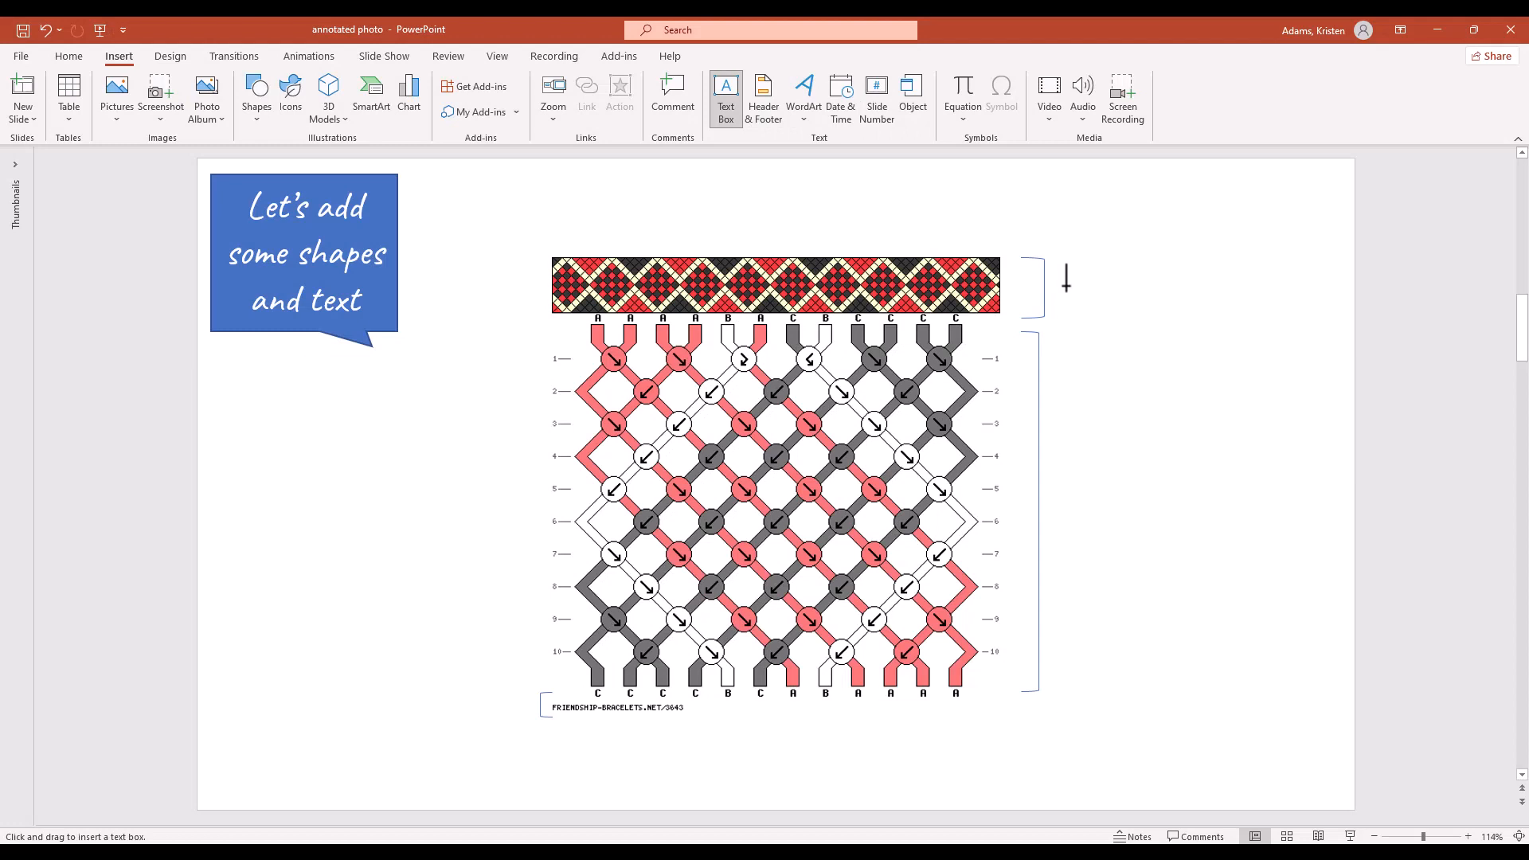
text(Preview)
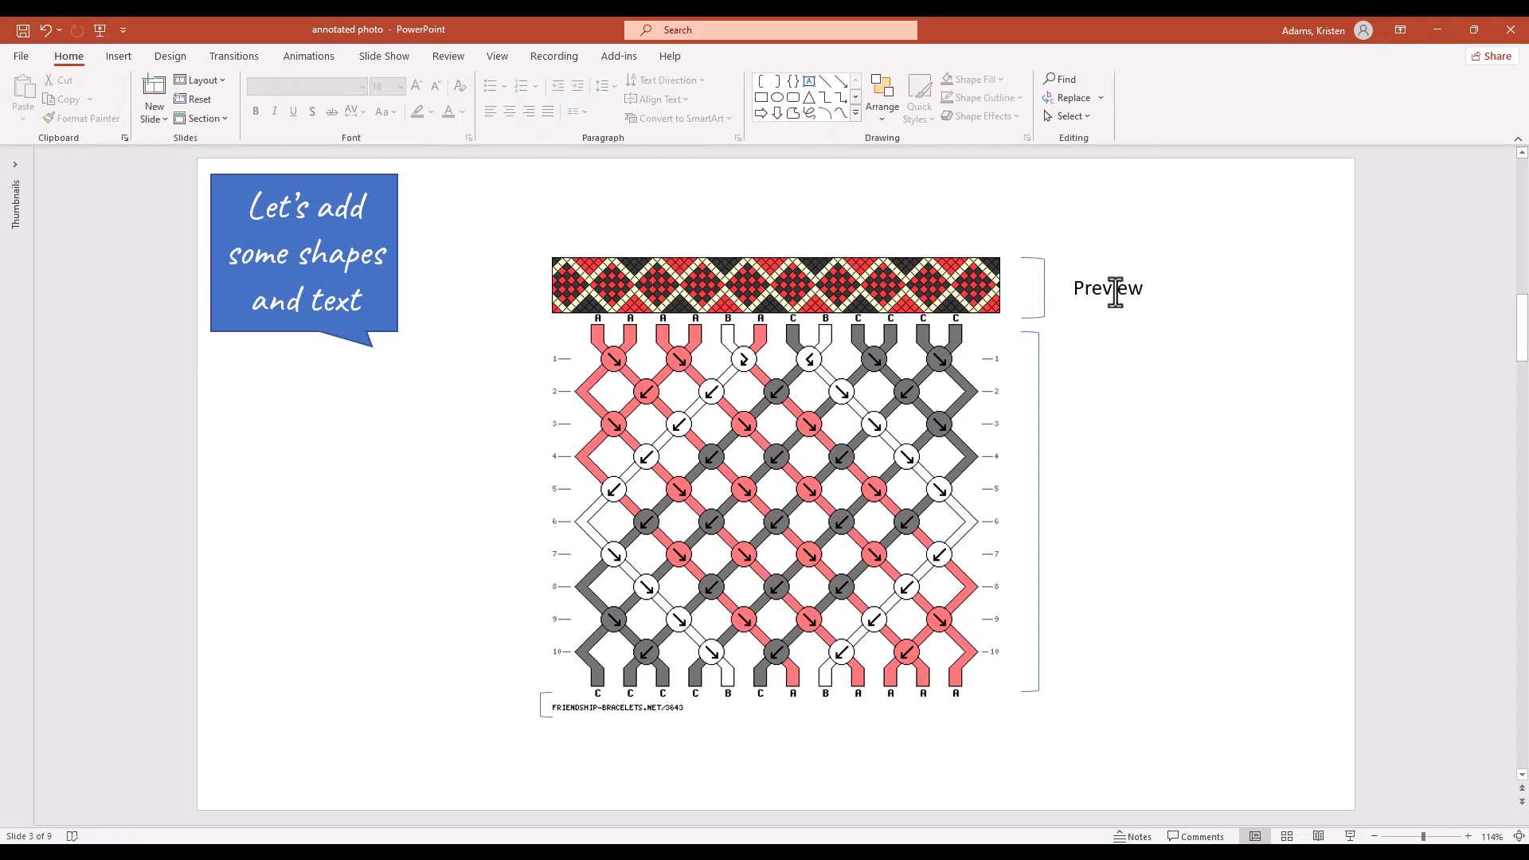
click(117, 56)
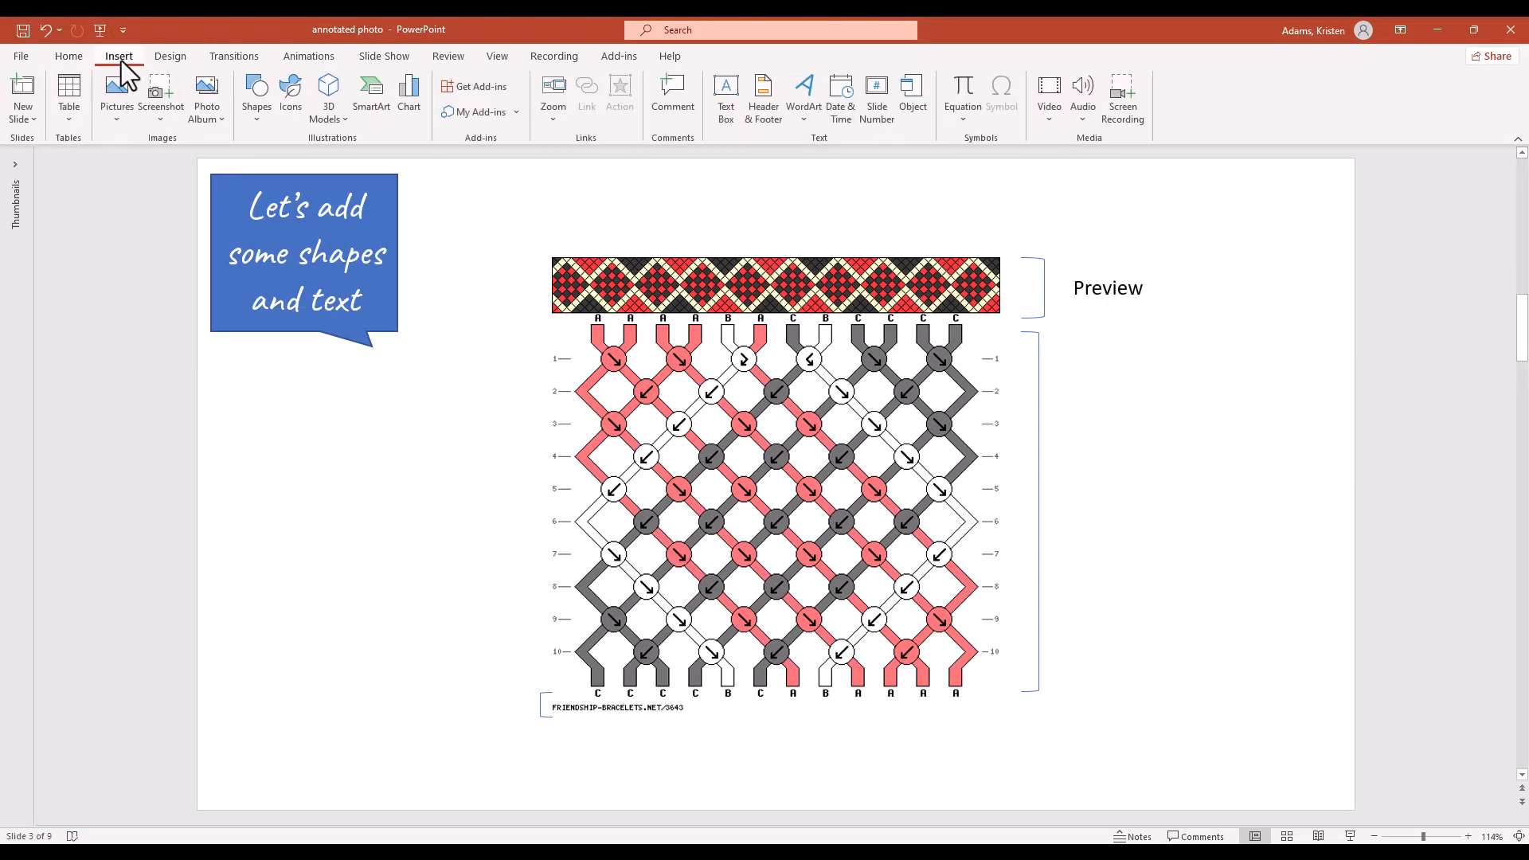
mouse_move(1131, 296)
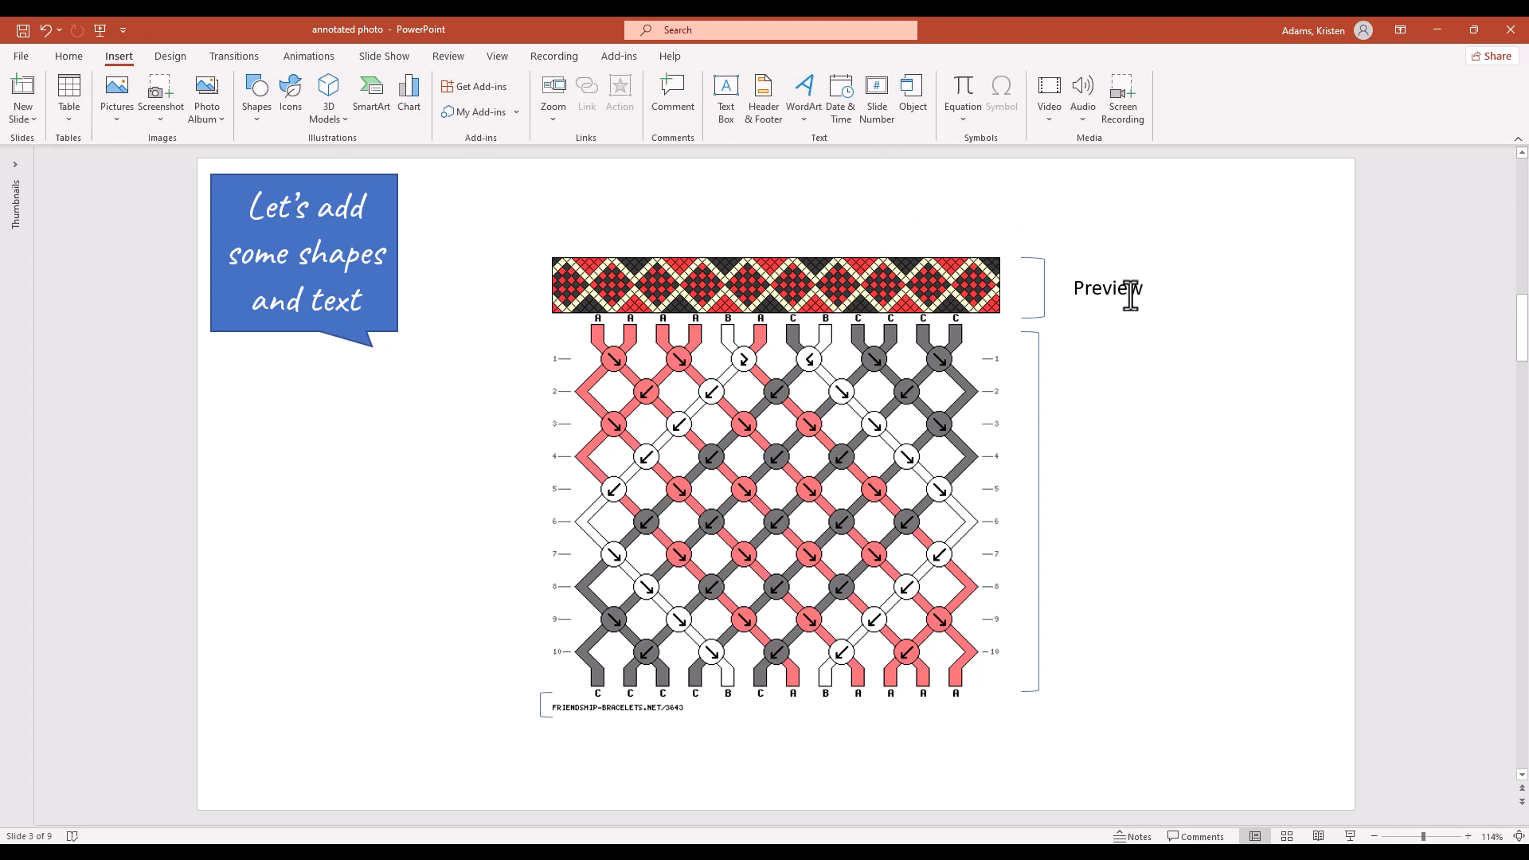
Duplicate the Preview label and place the copy beside the pattern bracket.
click(1109, 288)
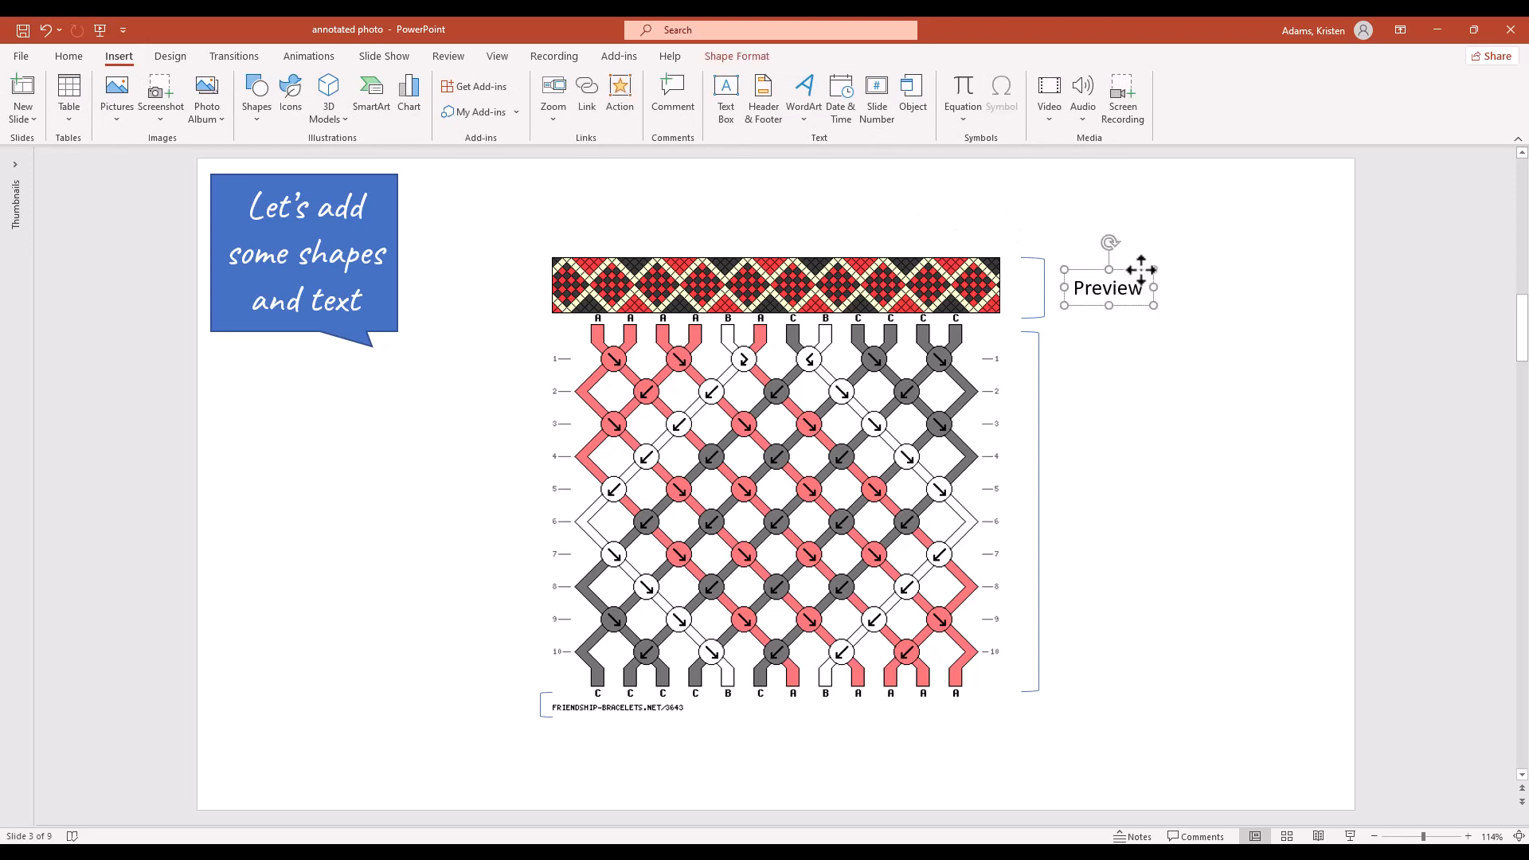
key(Ctrl+d)
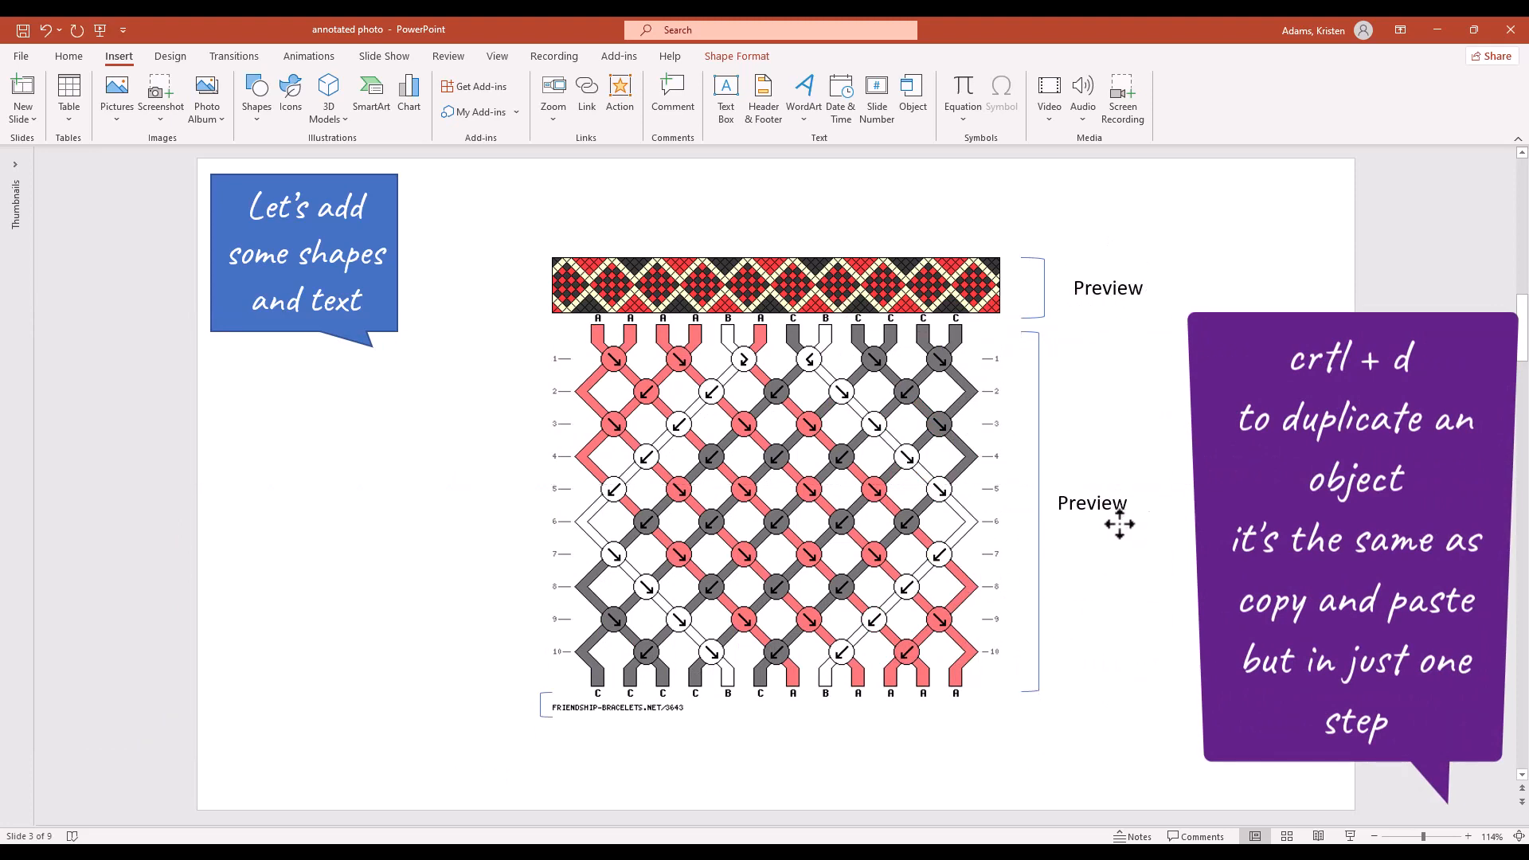
click(1092, 511)
text(Pattern)
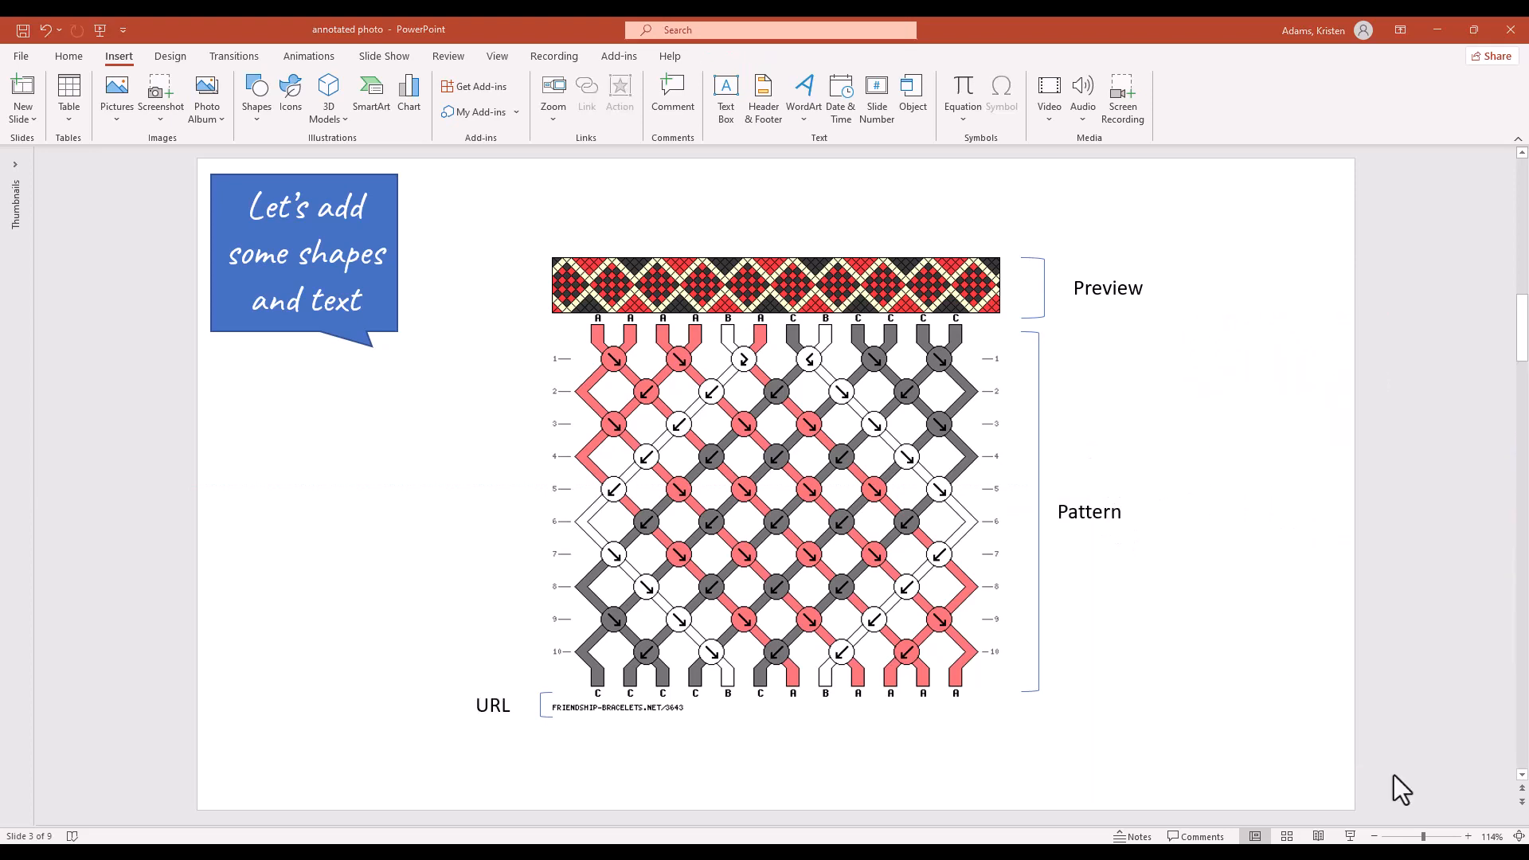
mouse_move(1356, 740)
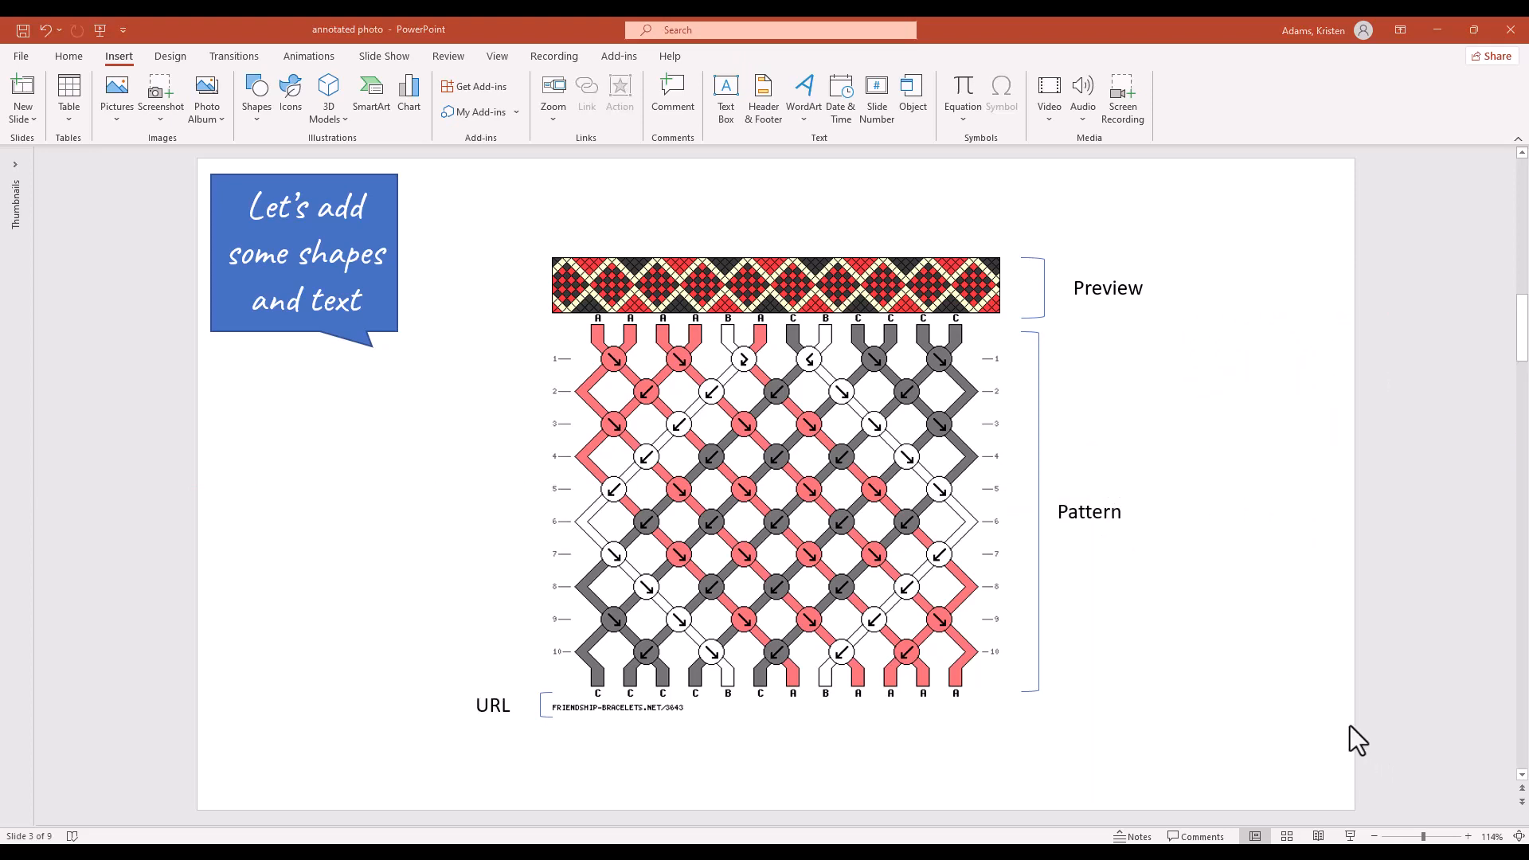
mouse_move(1344, 633)
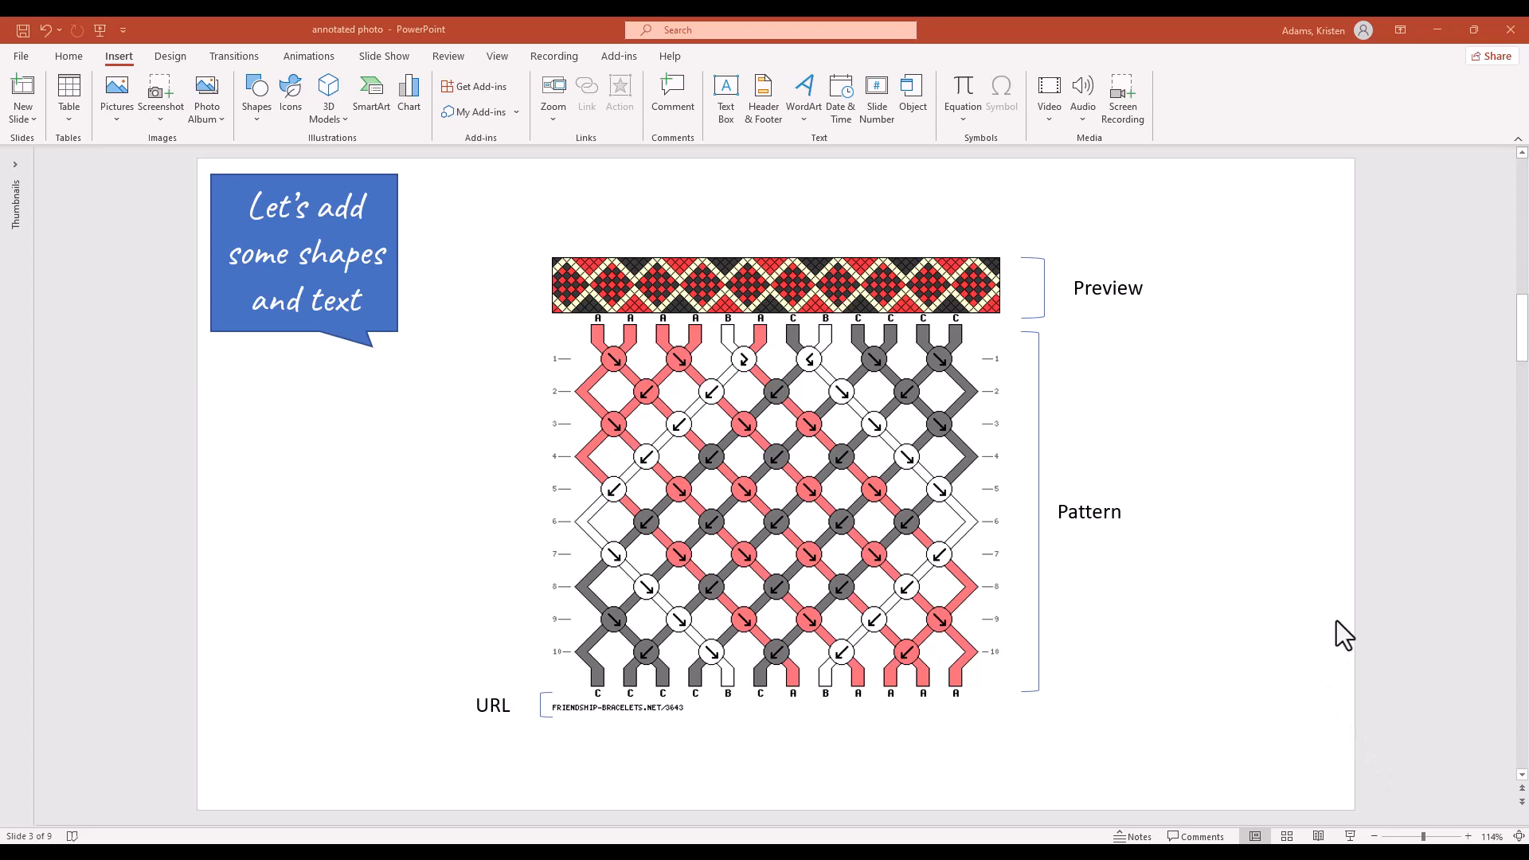
Select the Preview, Pattern and URL labels together and show the Home font settings.
click(1108, 286)
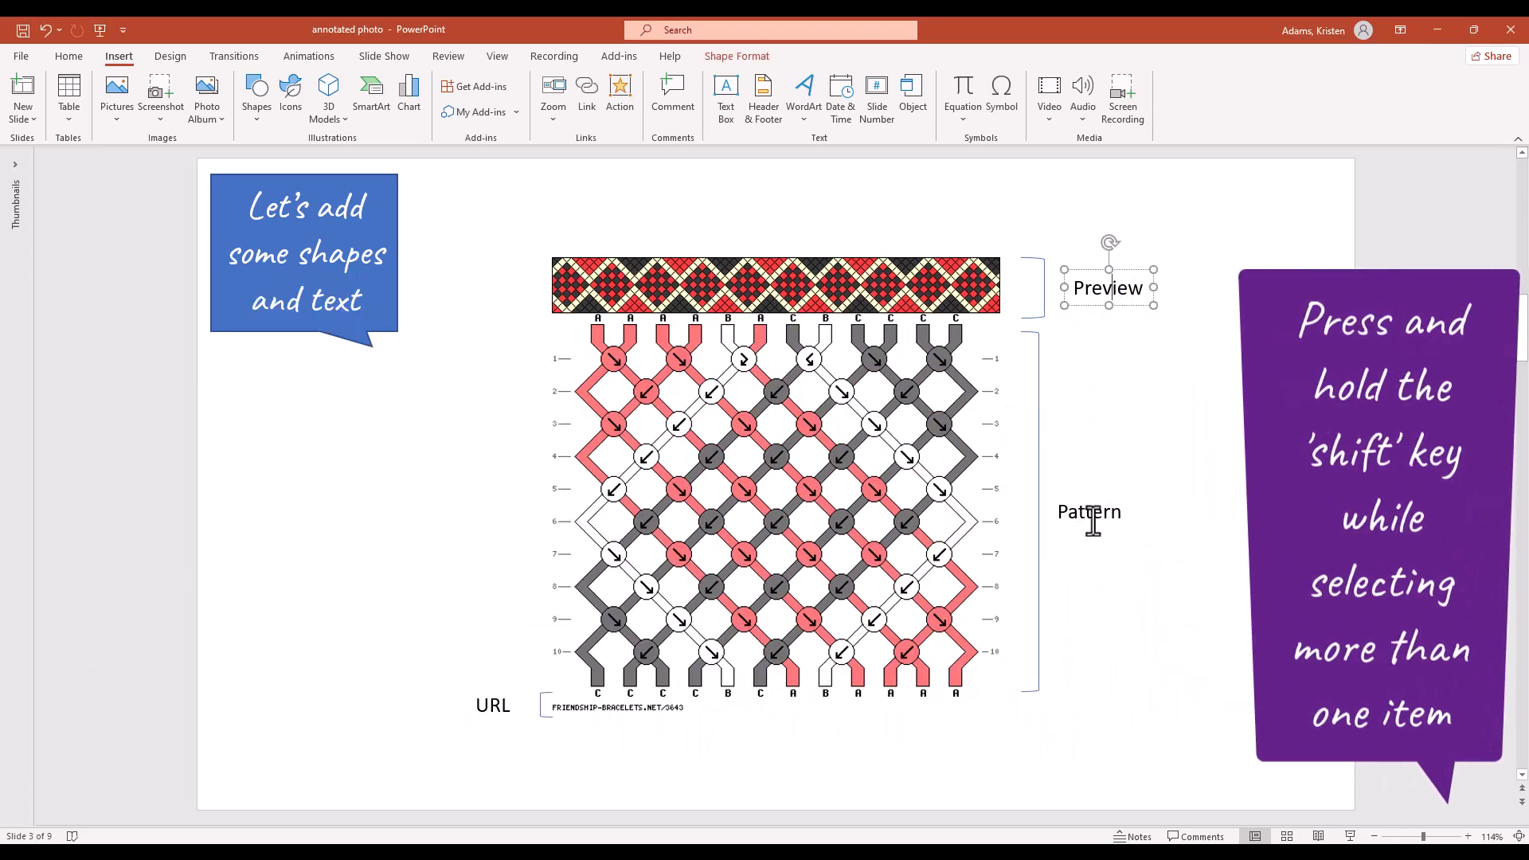
click(1089, 511)
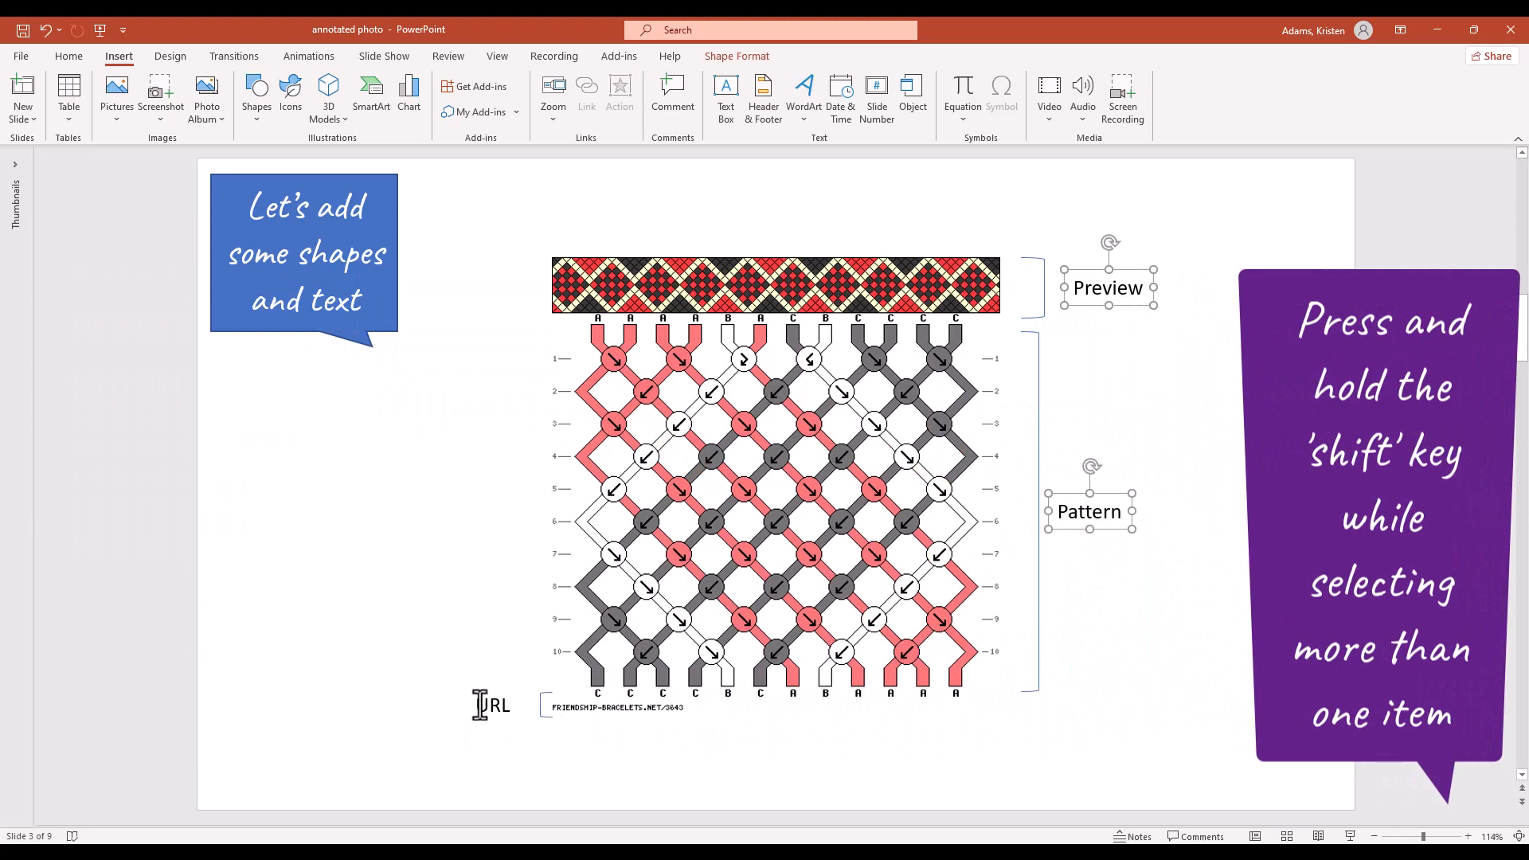
click(490, 706)
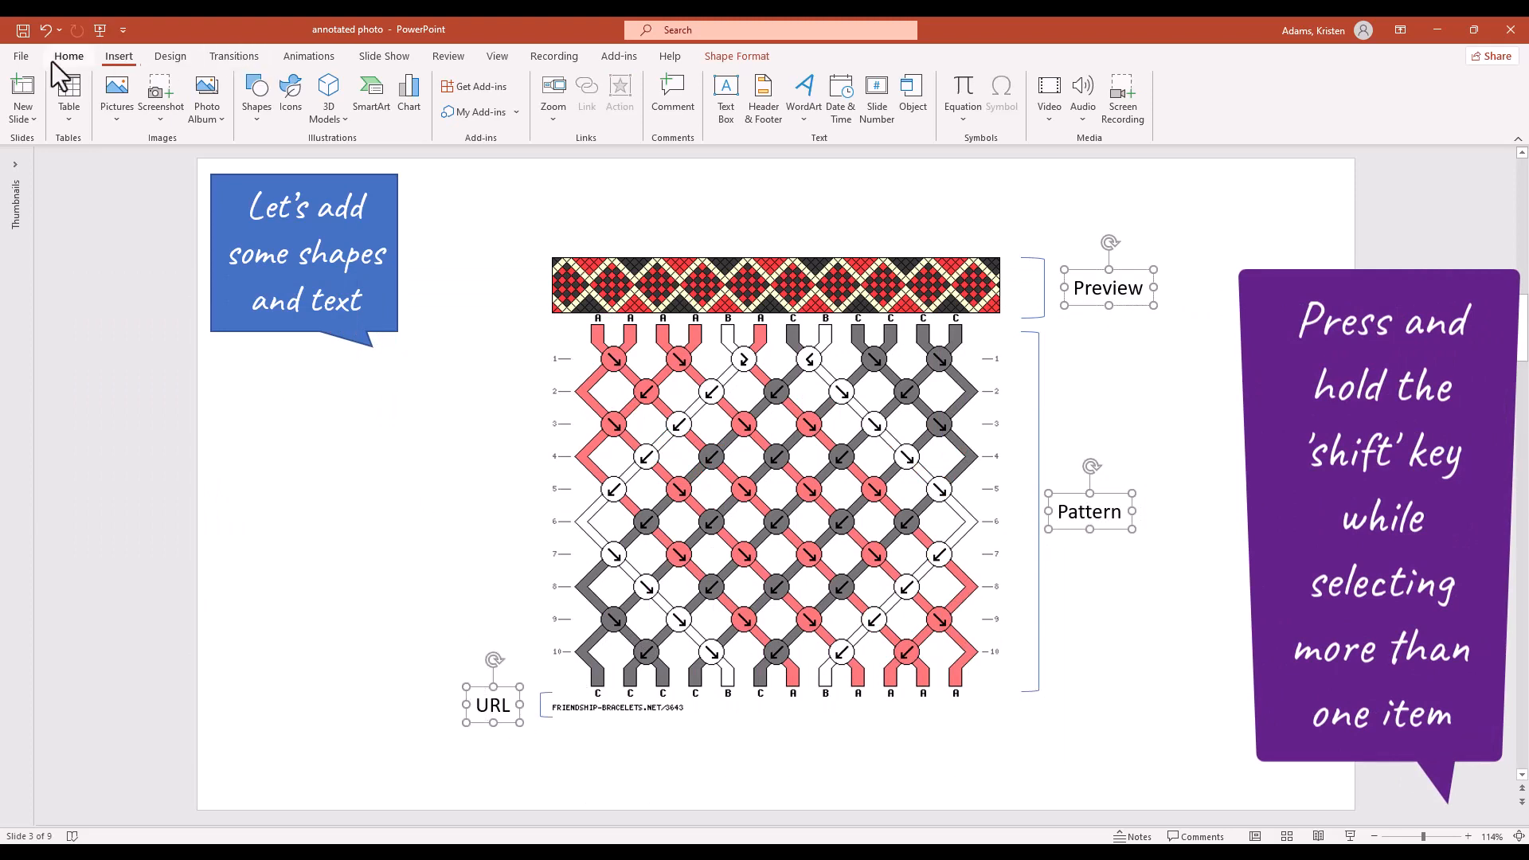
click(68, 57)
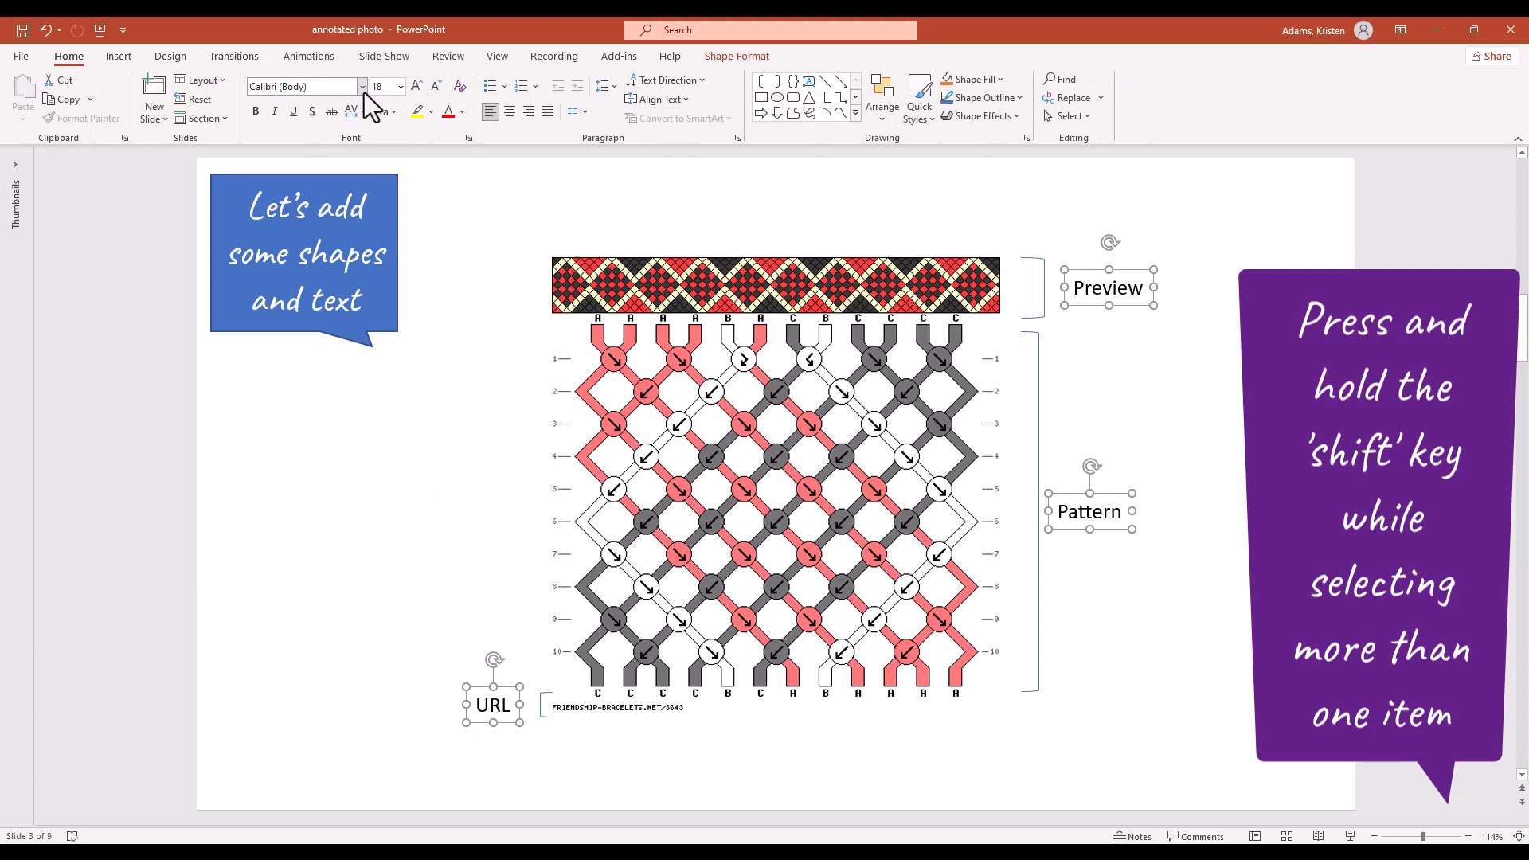
mouse_move(302, 86)
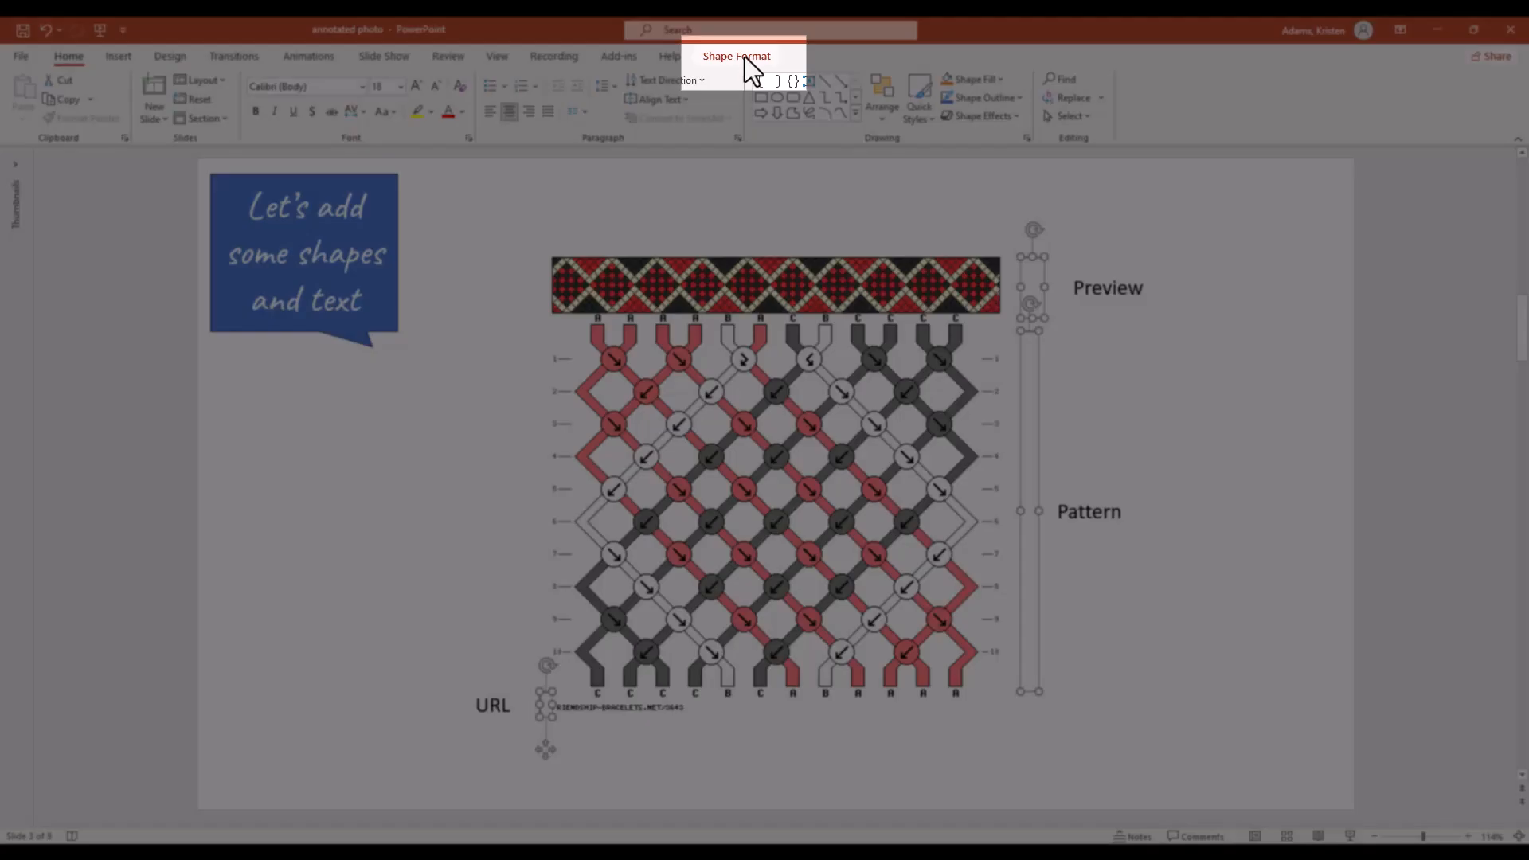
Give the selected brackets a new Shape Outline colour from Shape Format.
click(735, 56)
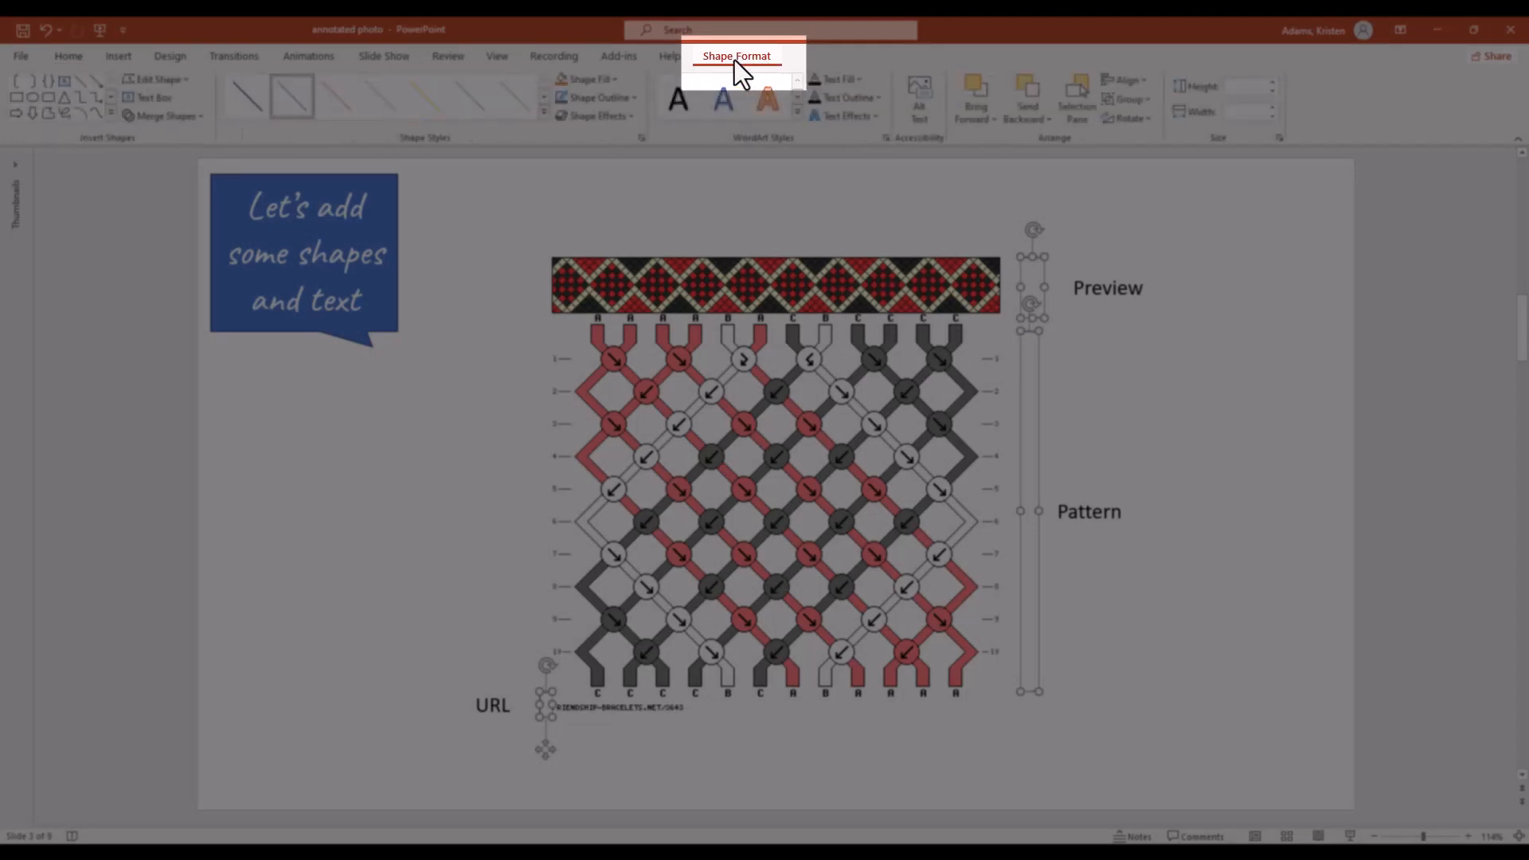
mouse_move(629, 92)
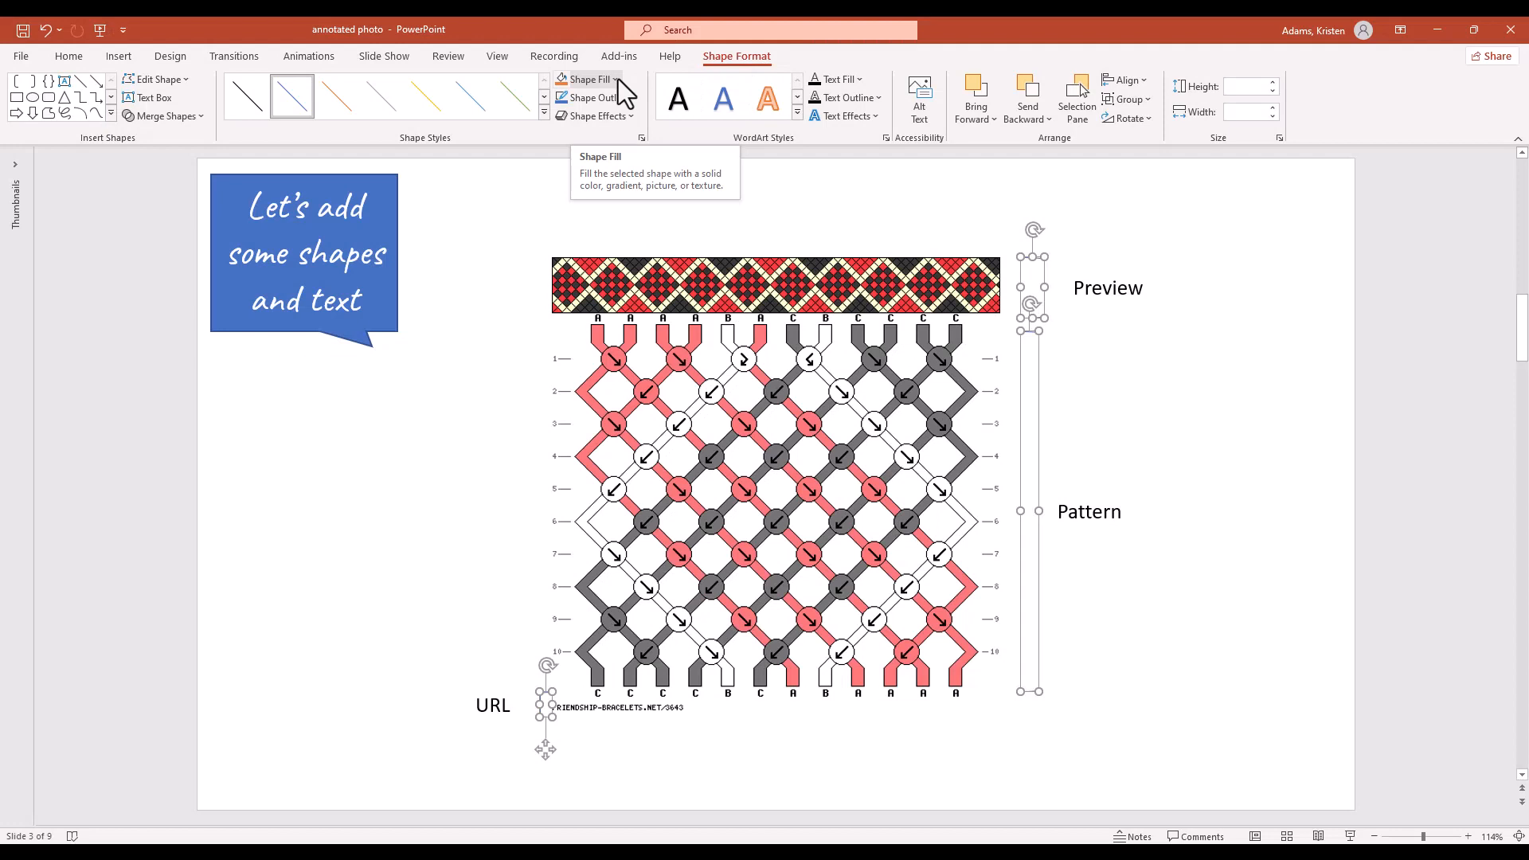
click(589, 97)
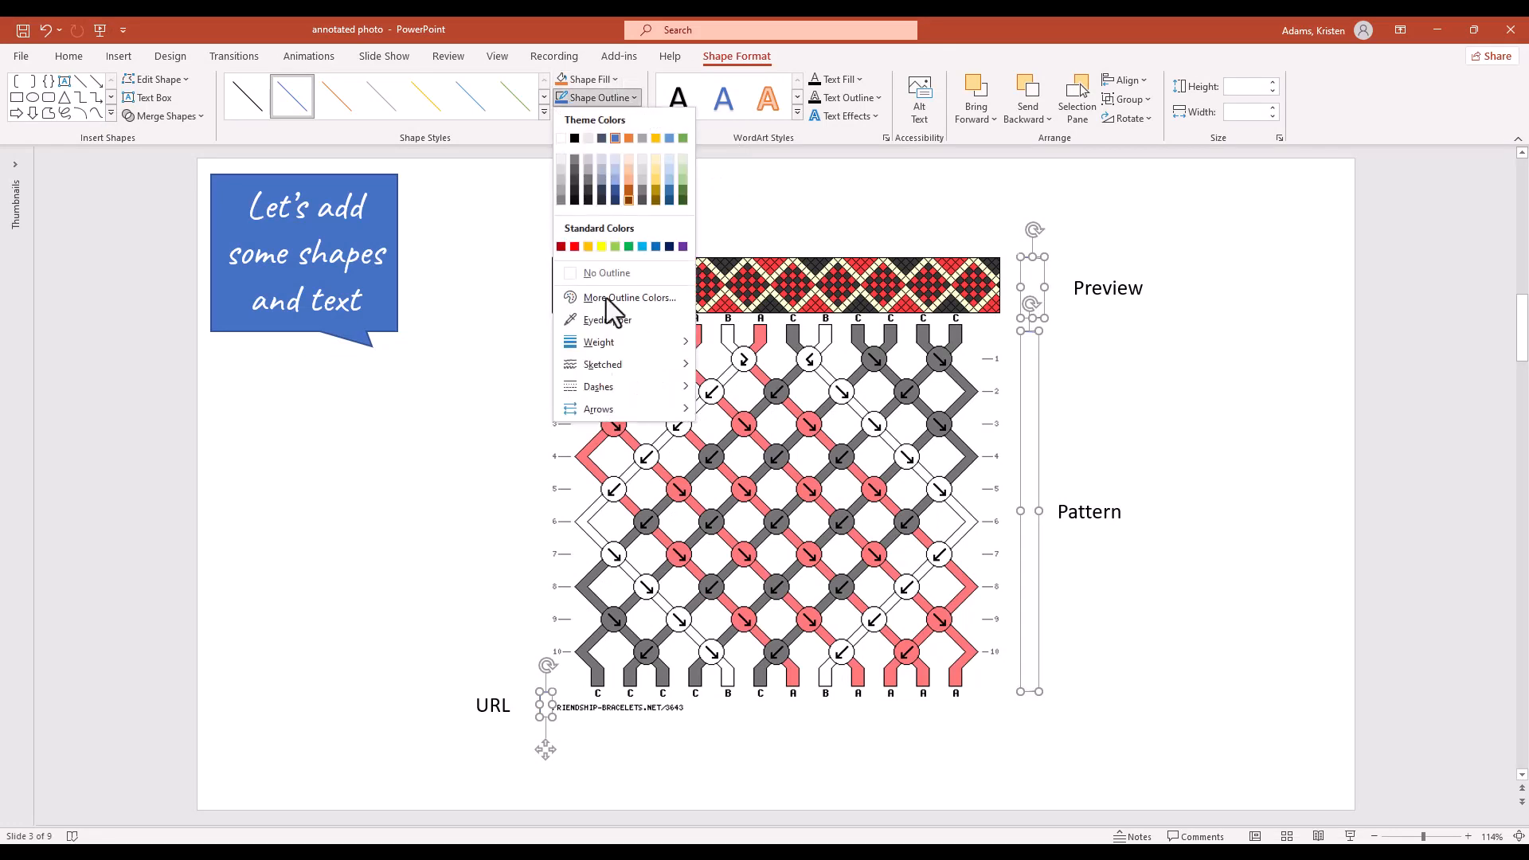
click(599, 341)
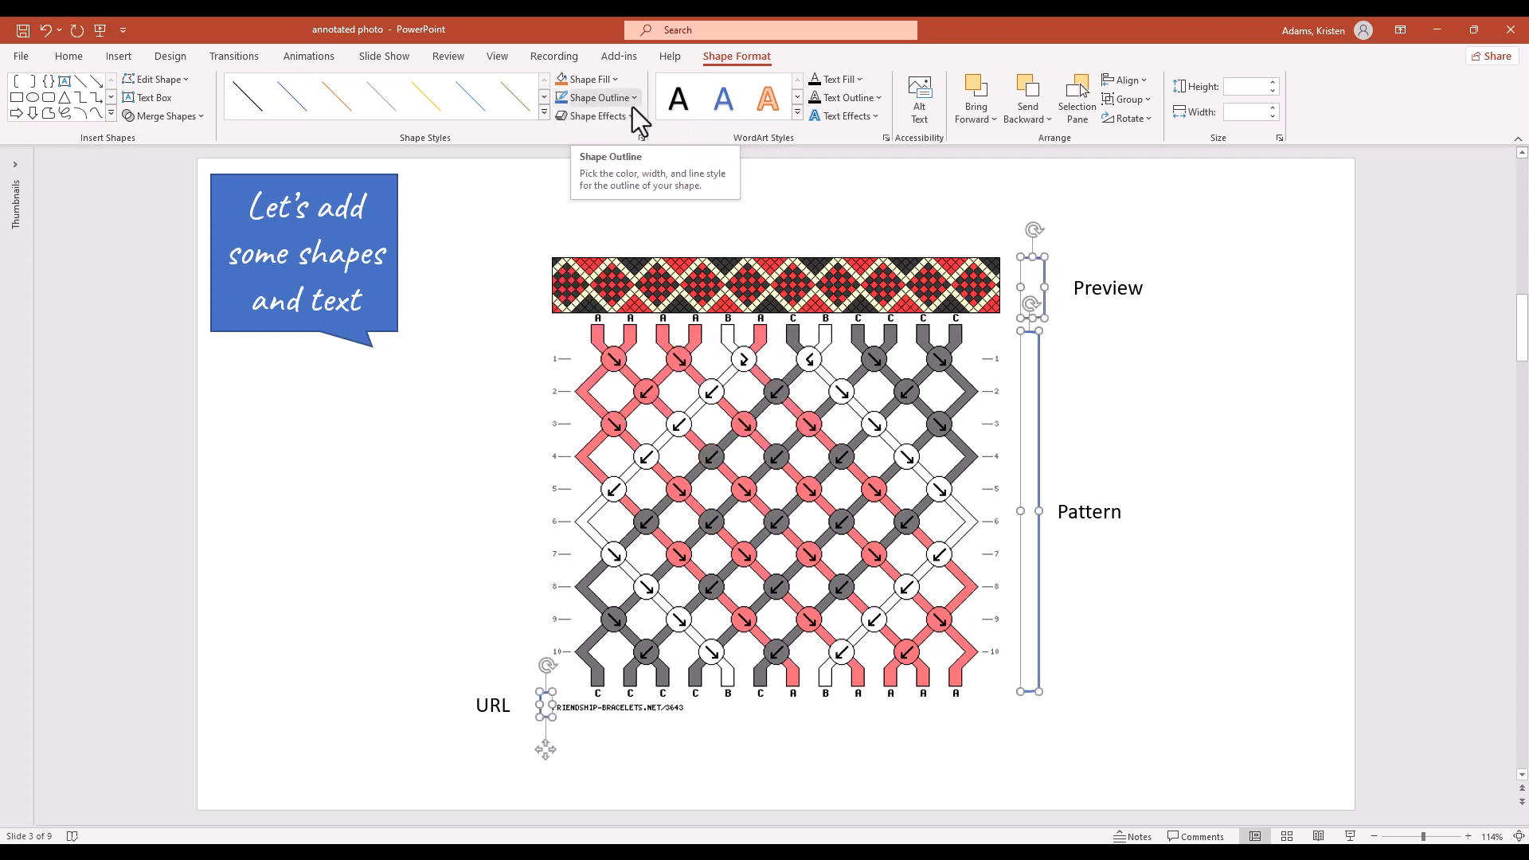
mouse_move(1138, 553)
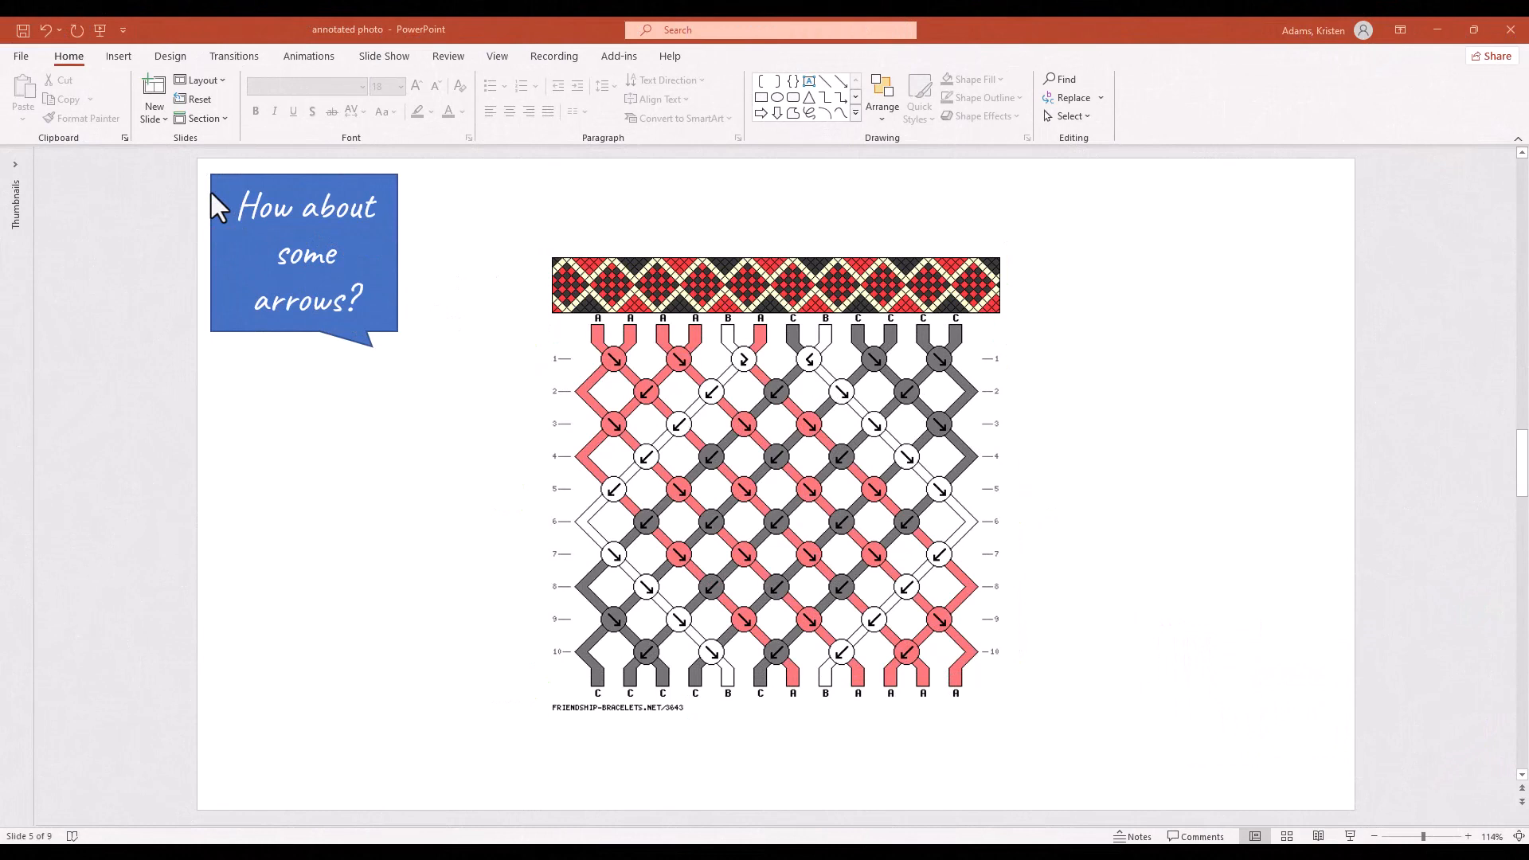
mouse_move(197, 168)
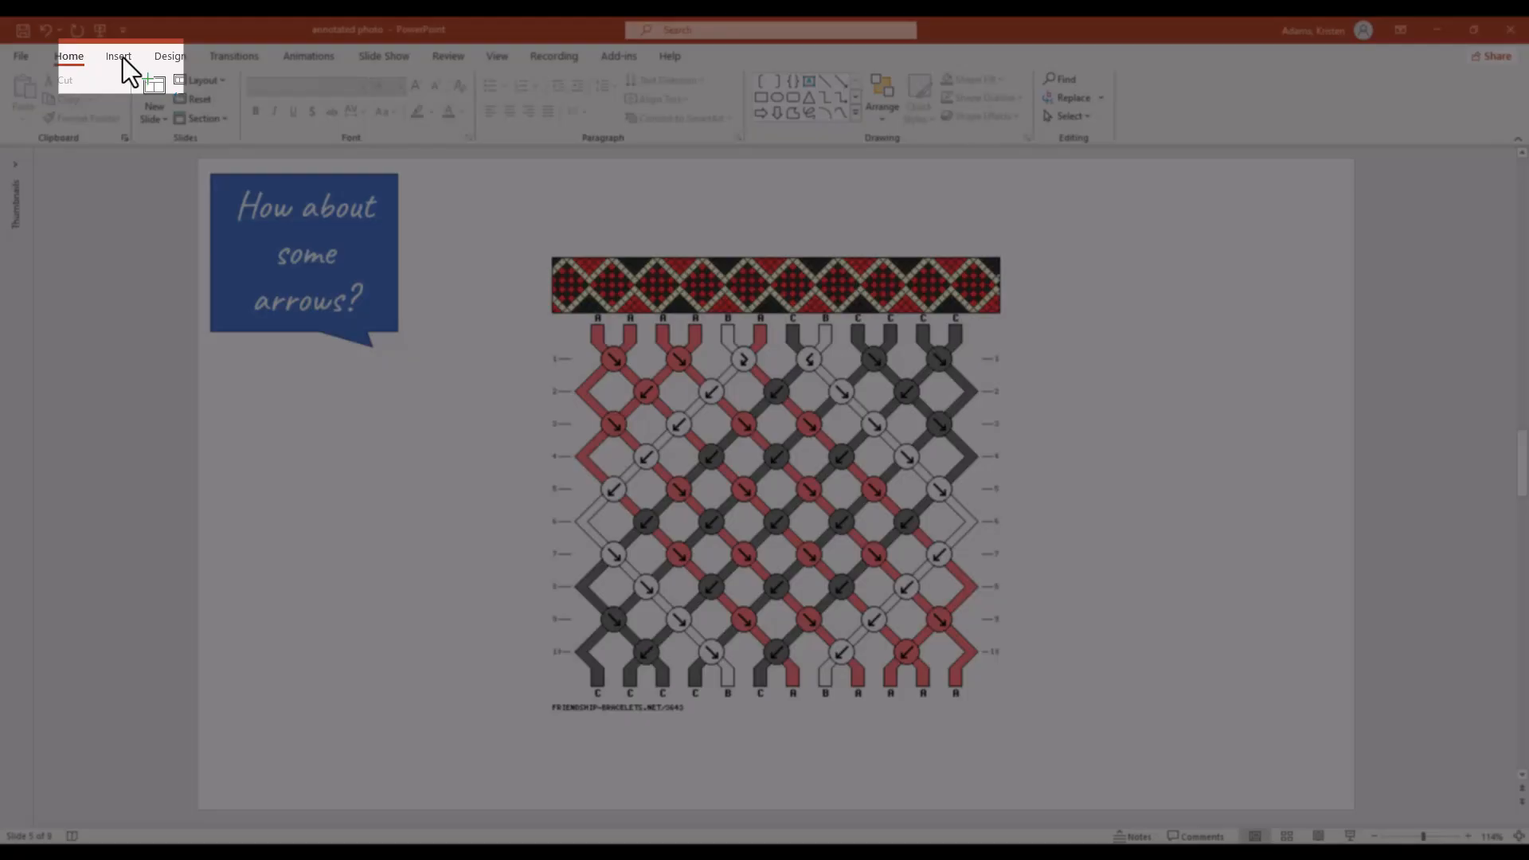
Insert arrow shapes pointing at the preview strip and the URL line.
click(256, 94)
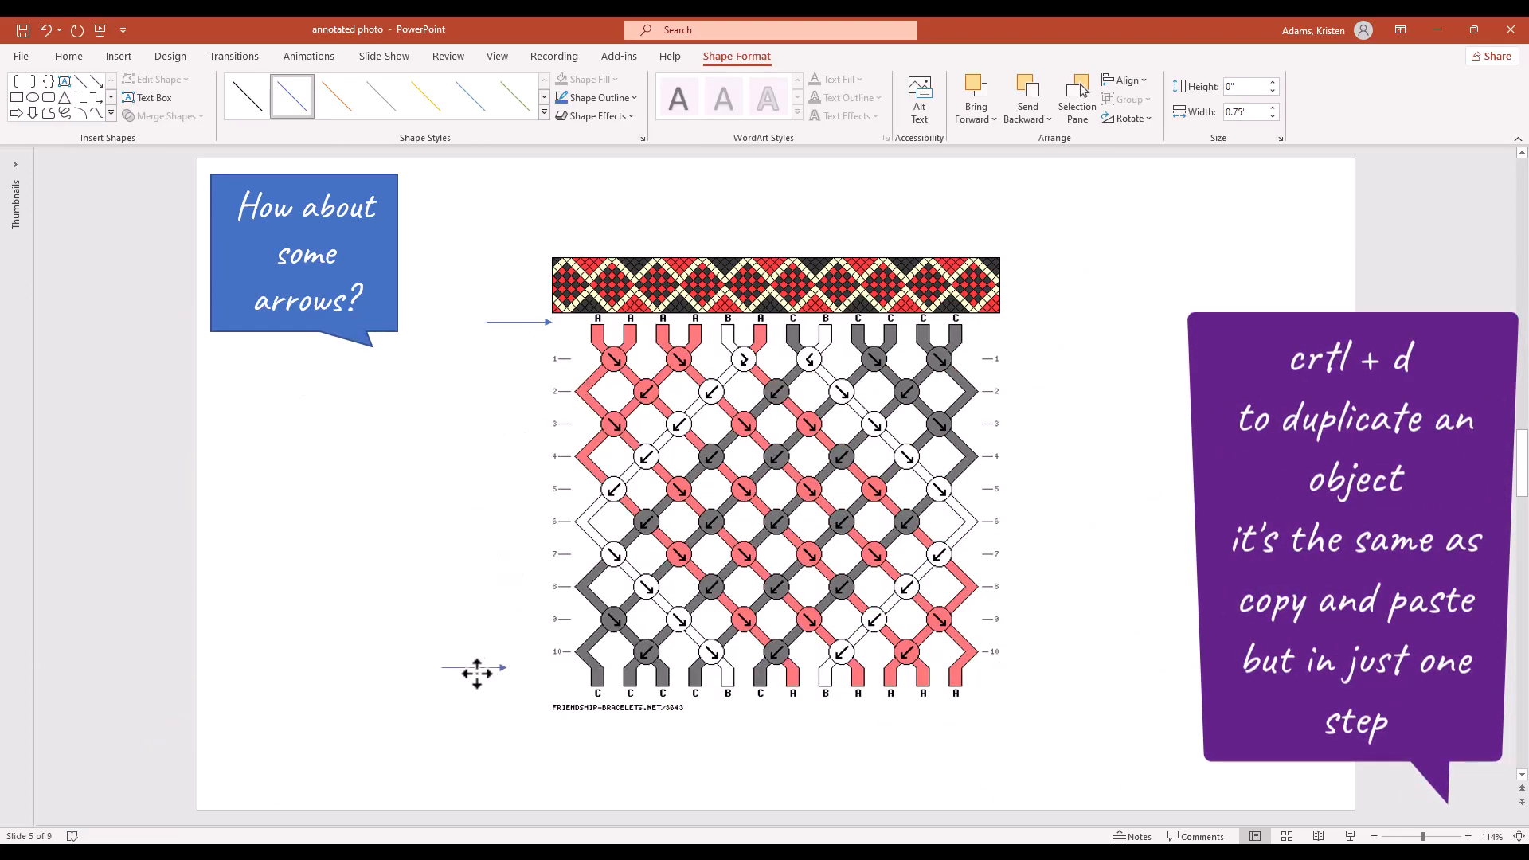
mouse_move(513, 713)
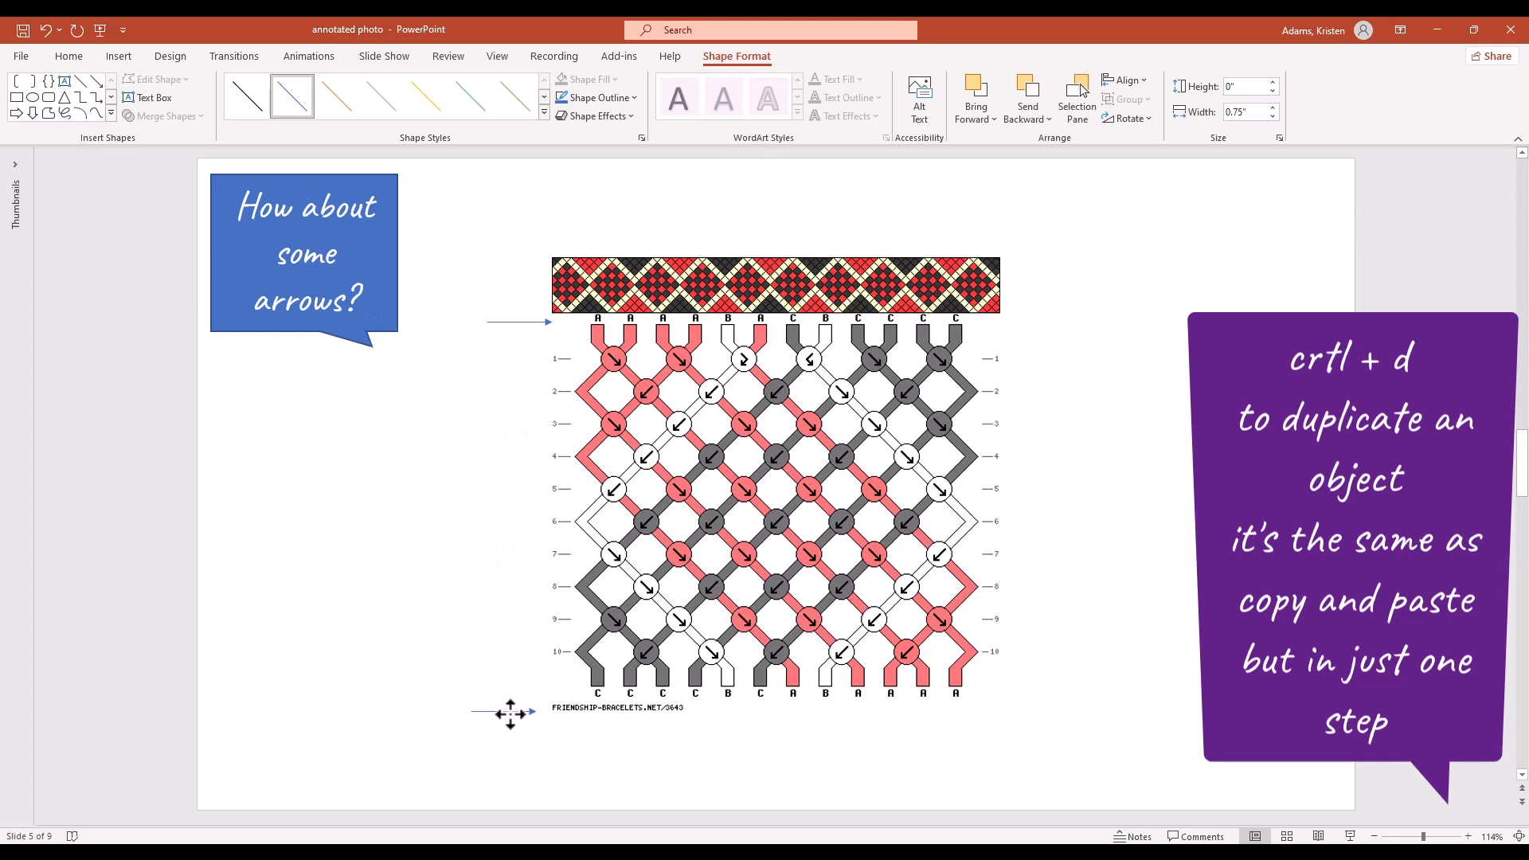
click(257, 92)
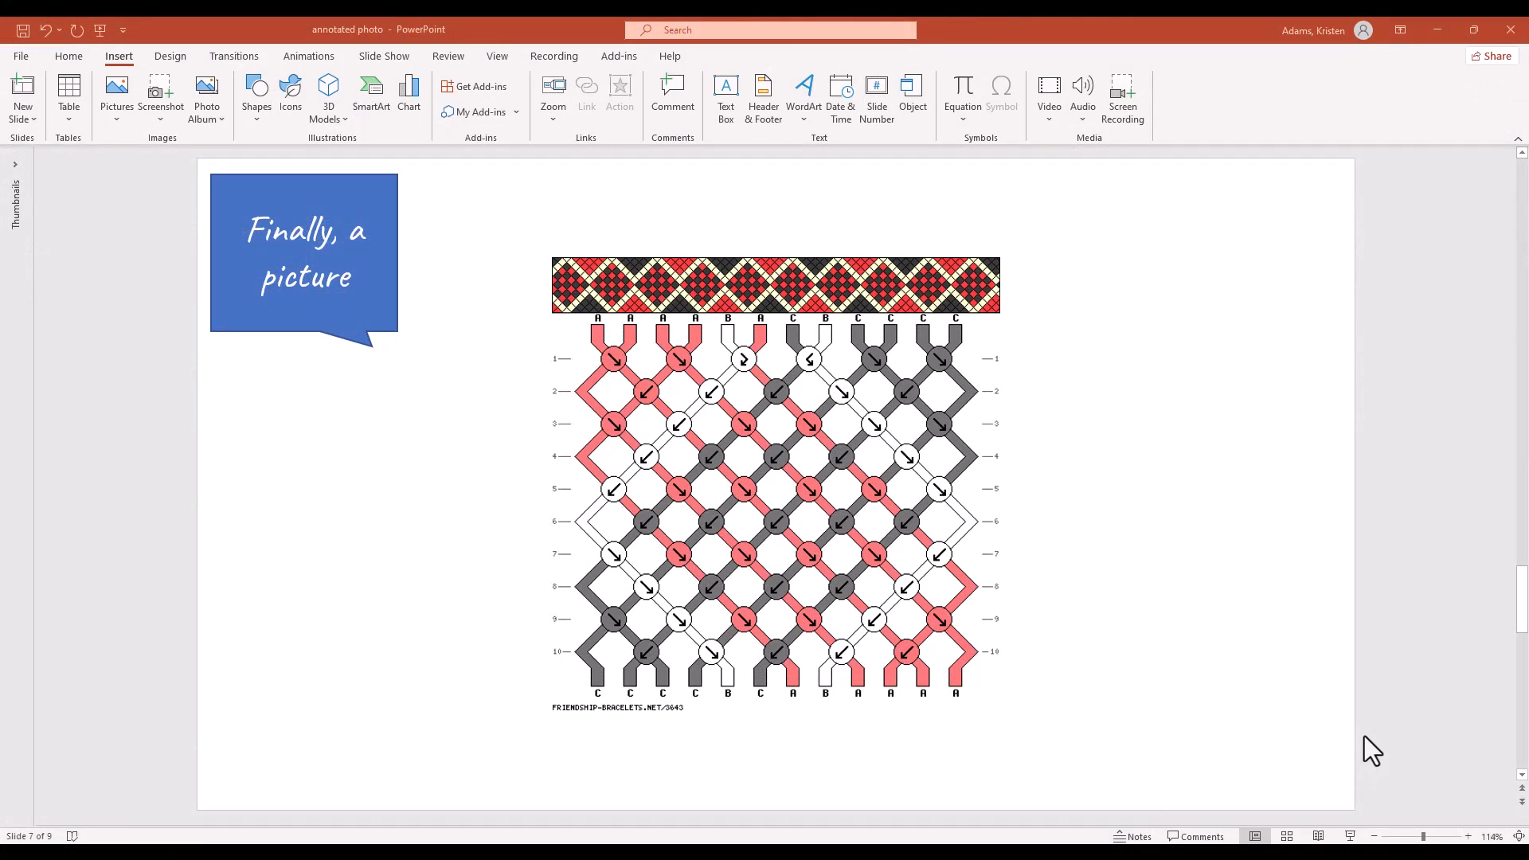
Show the final slide with curly brackets, labels and the bracelet photo.
click(205, 96)
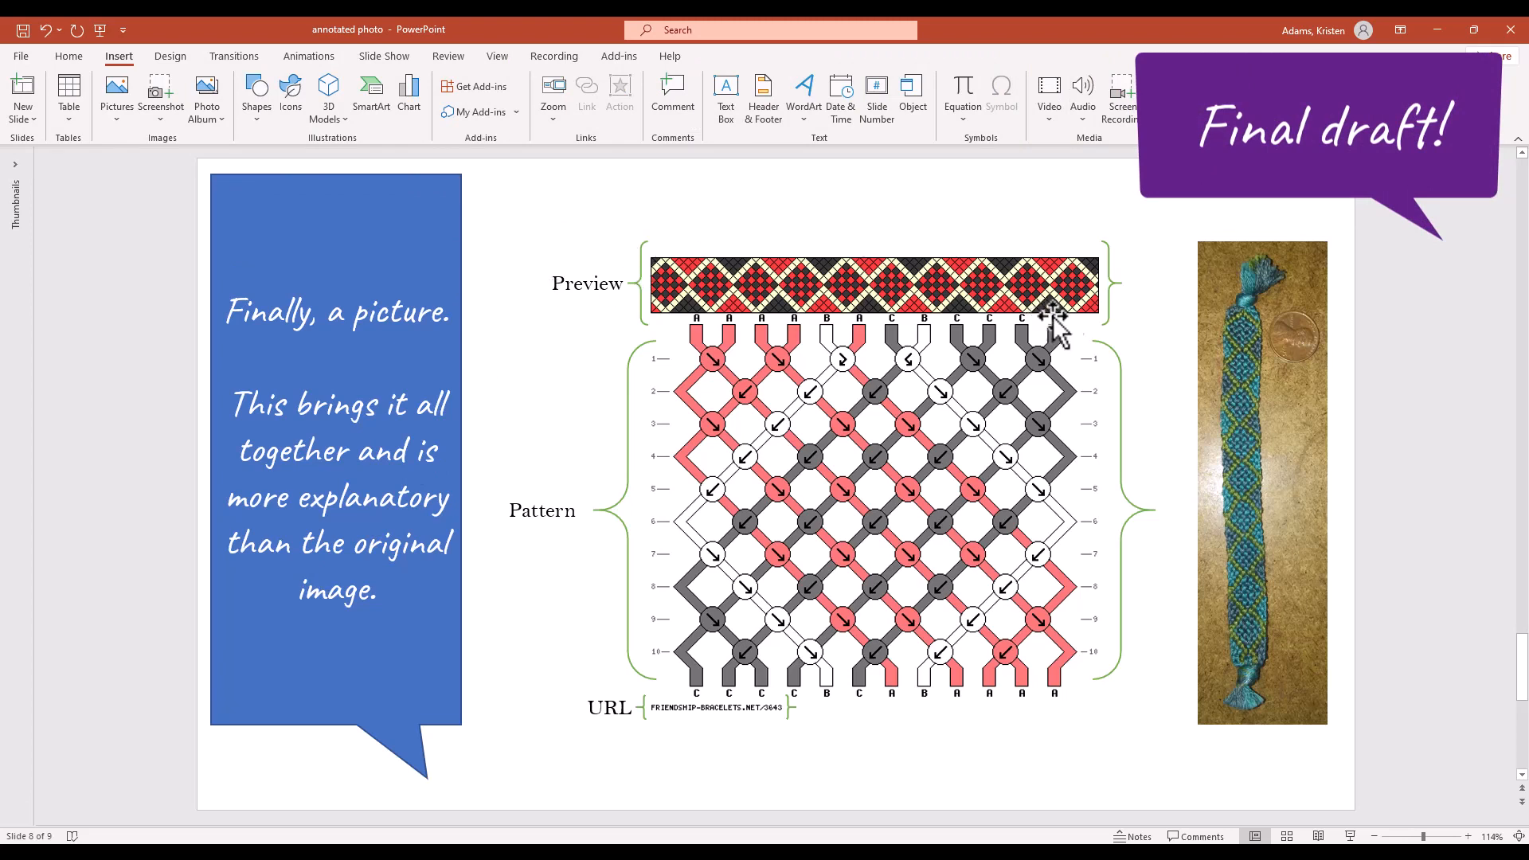
mouse_move(605, 559)
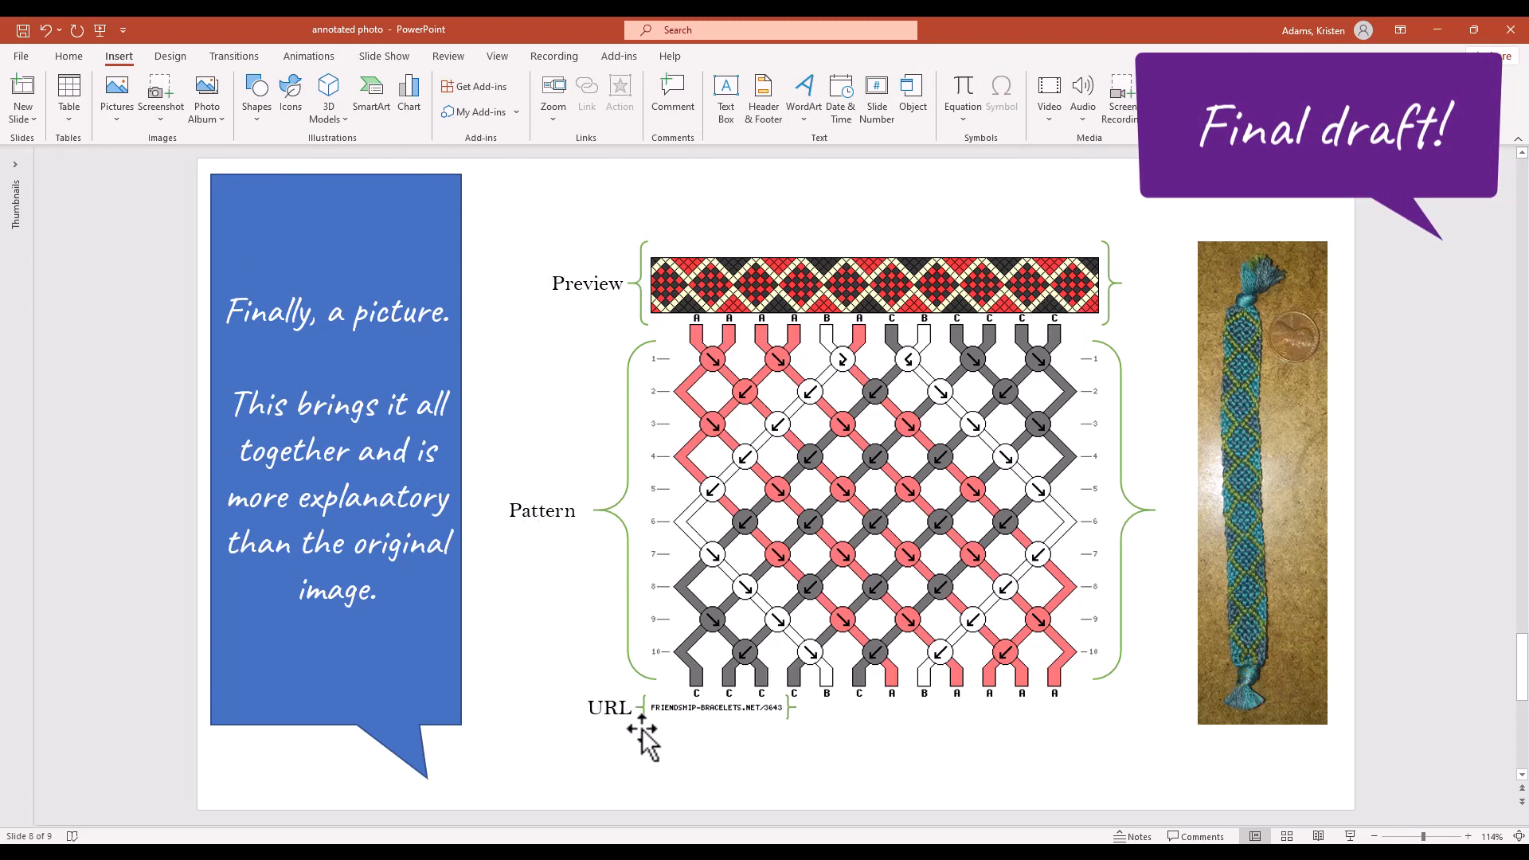
mouse_move(1328, 645)
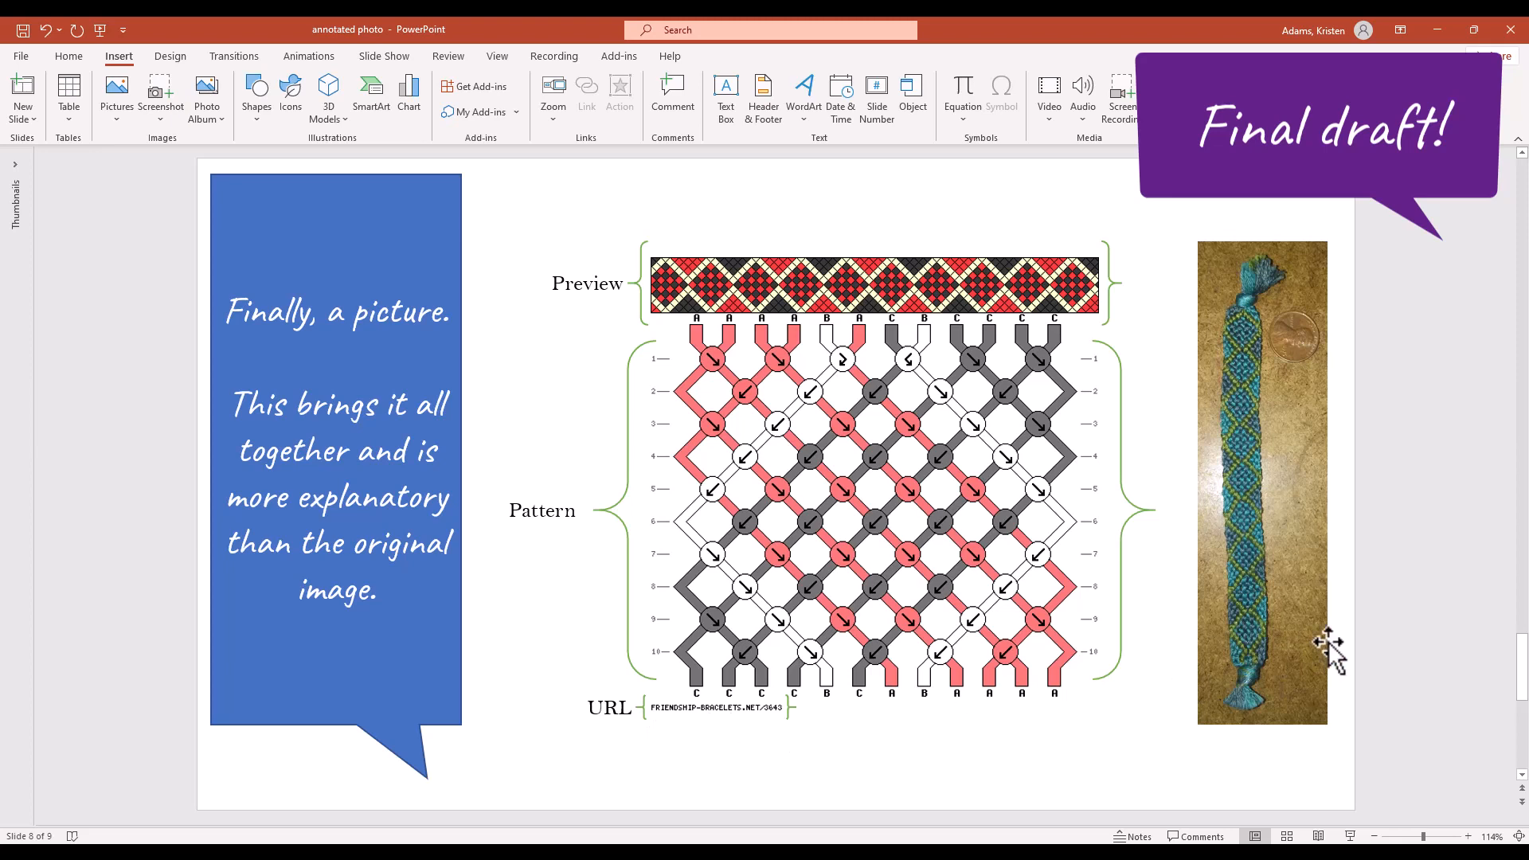
mouse_move(1320, 659)
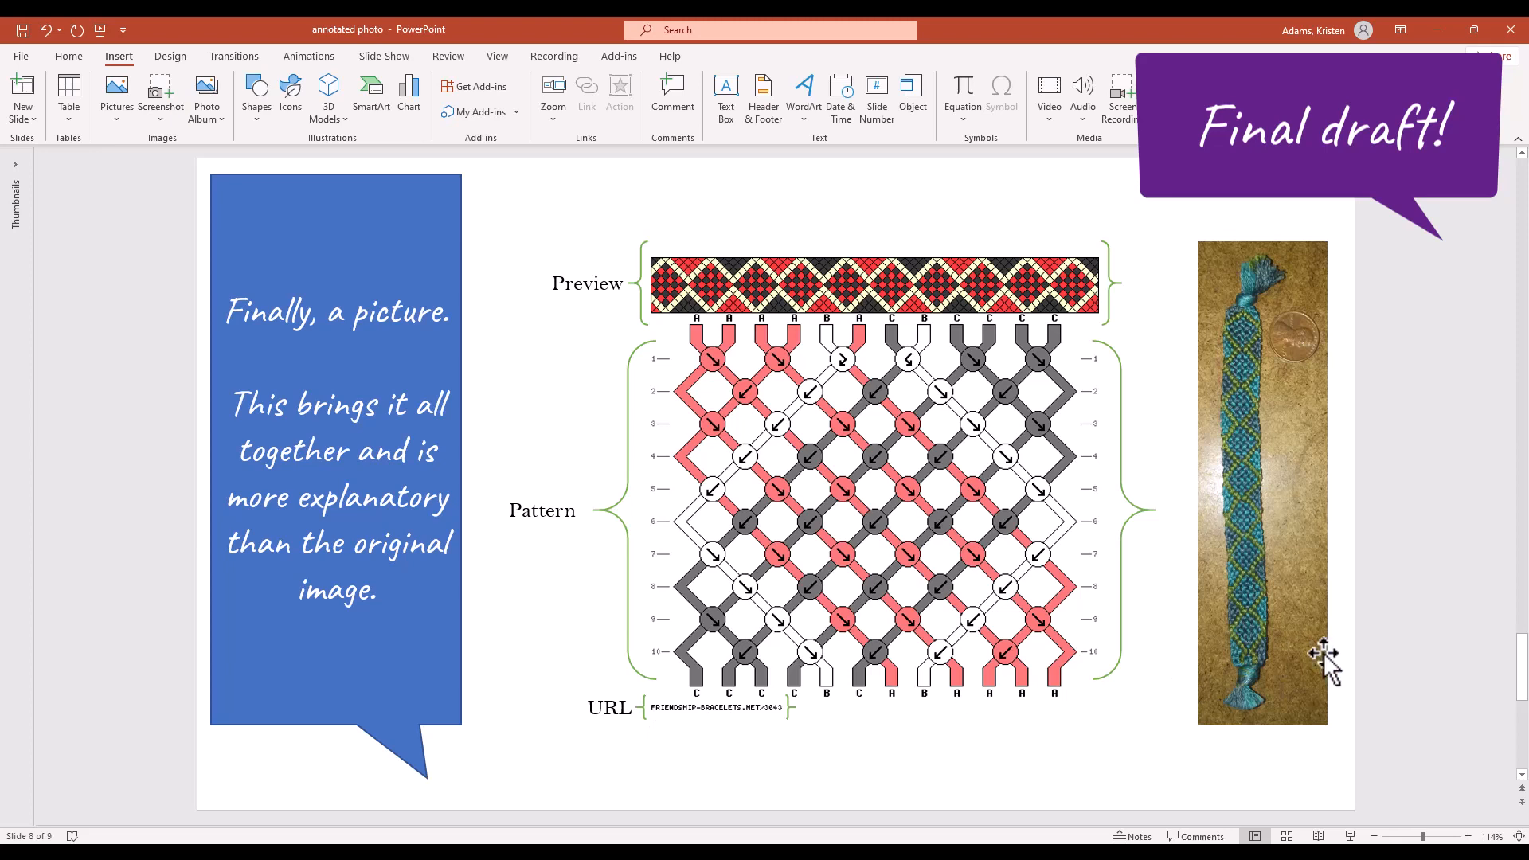